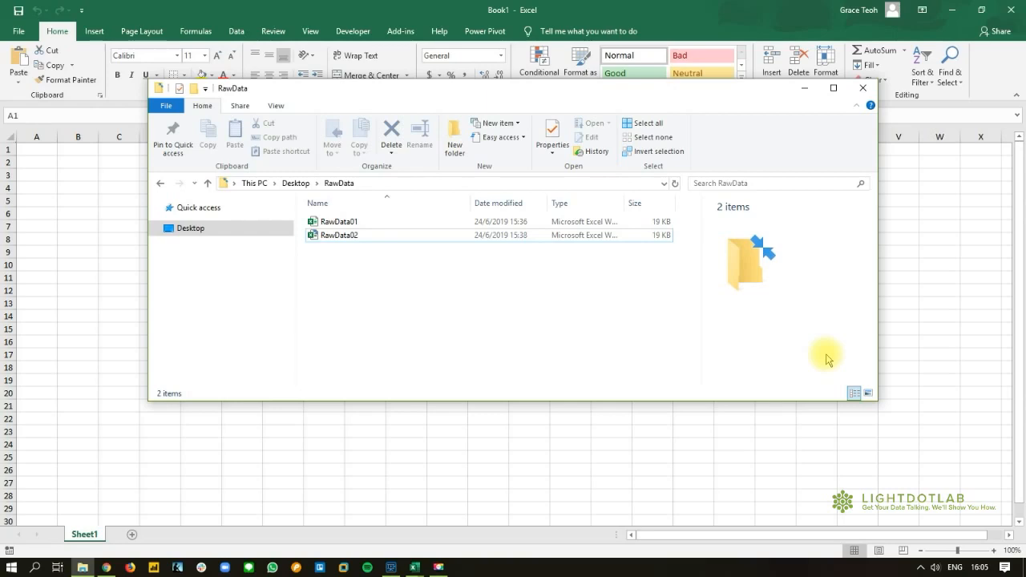
{"action": "mouse_move", "coordinate": [487, 350]}
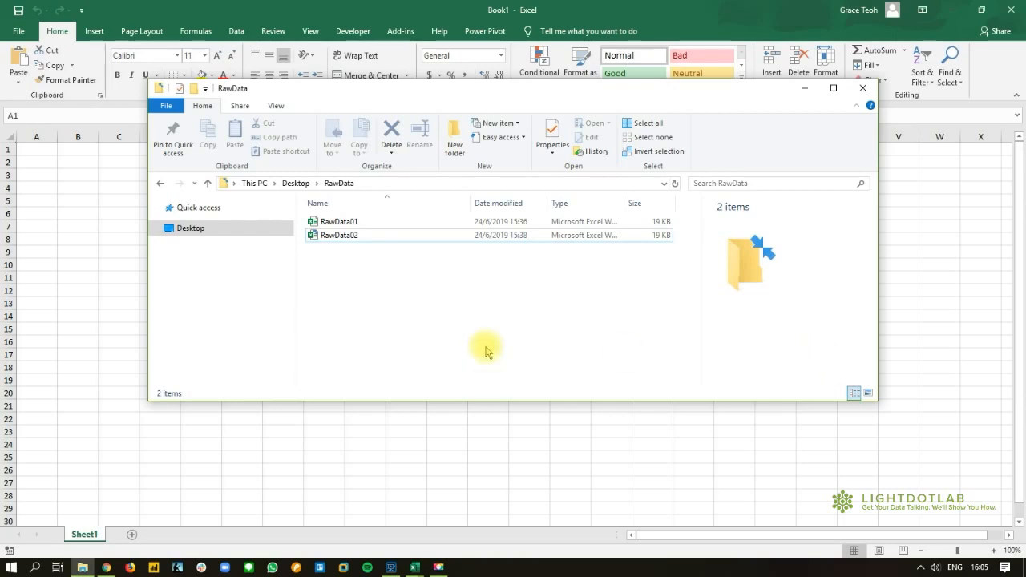
Inspect RawData01's Sheet1, Sheet2 and Sheet3, ending on Sheet3's single value column
{"action": "left_click", "coordinate": [339, 221]}
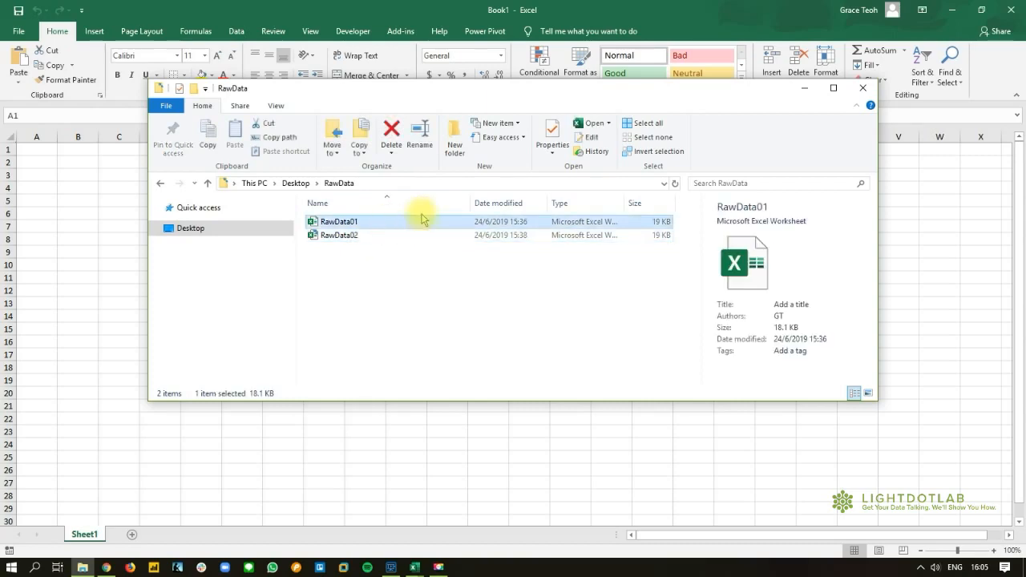
{"action": "left_click", "coordinate": [339, 235]}
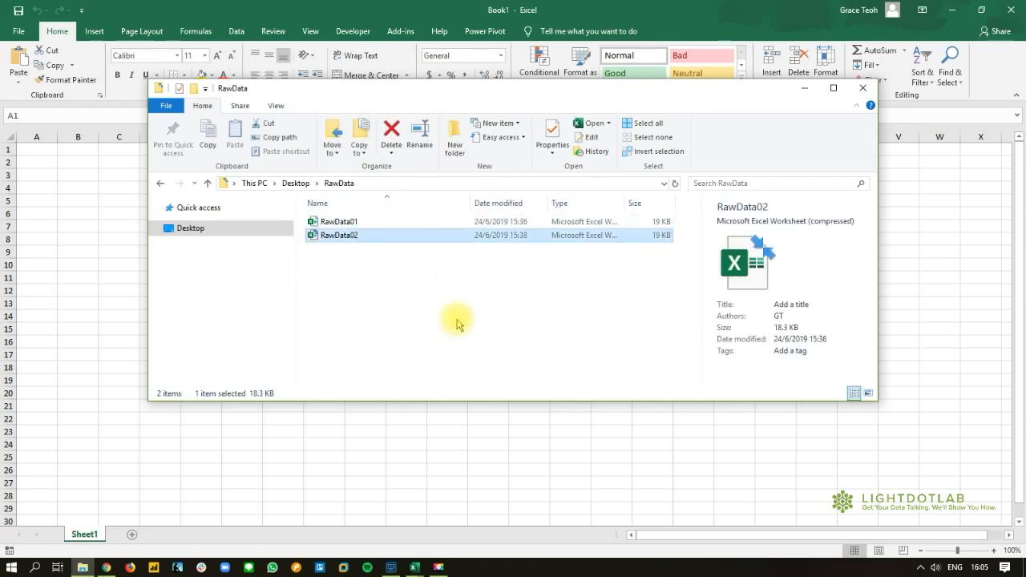
{"action": "mouse_move", "coordinate": [339, 182]}
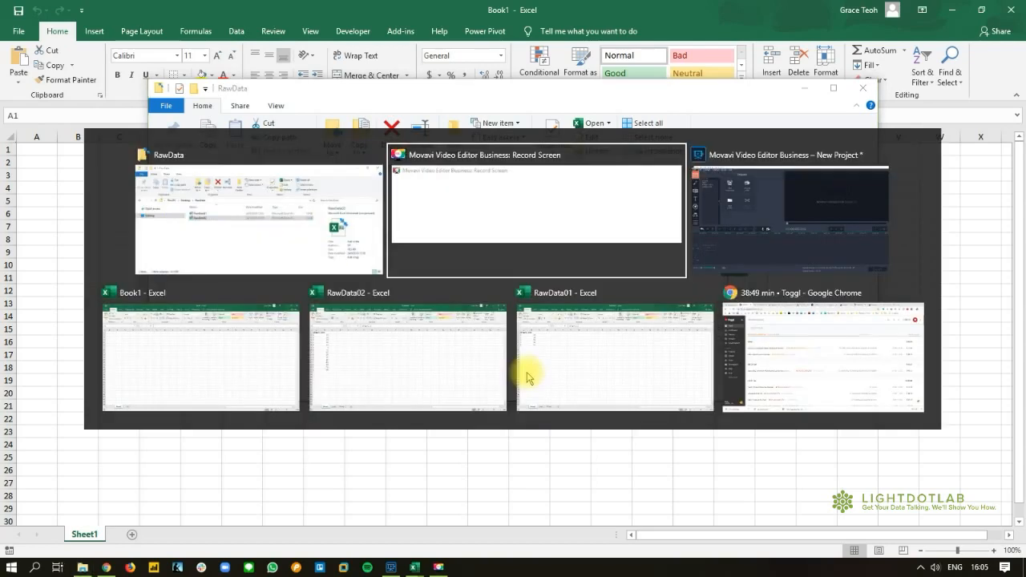
{"action": "left_click", "coordinate": [614, 357]}
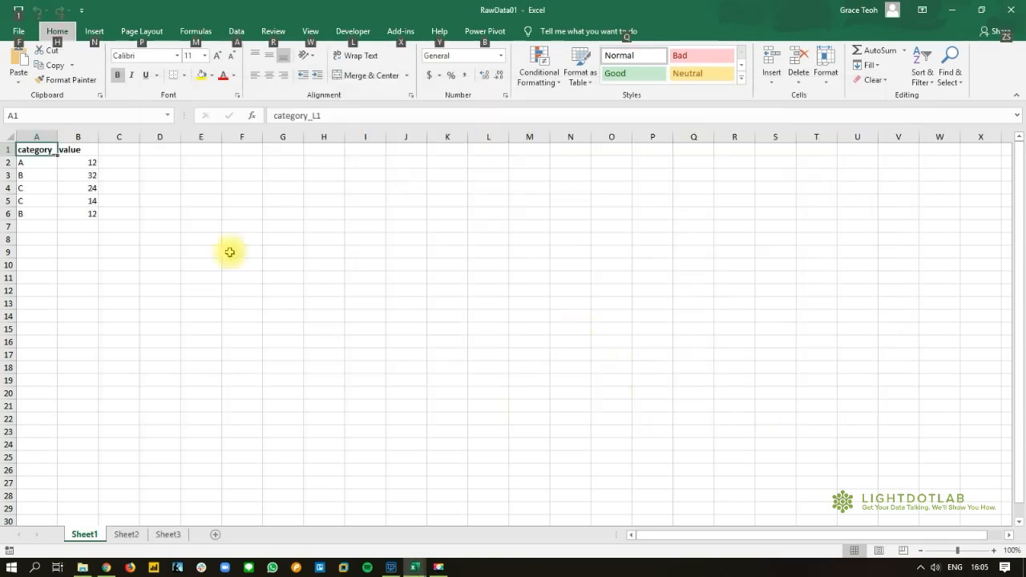
{"action": "mouse_move", "coordinate": [90, 366]}
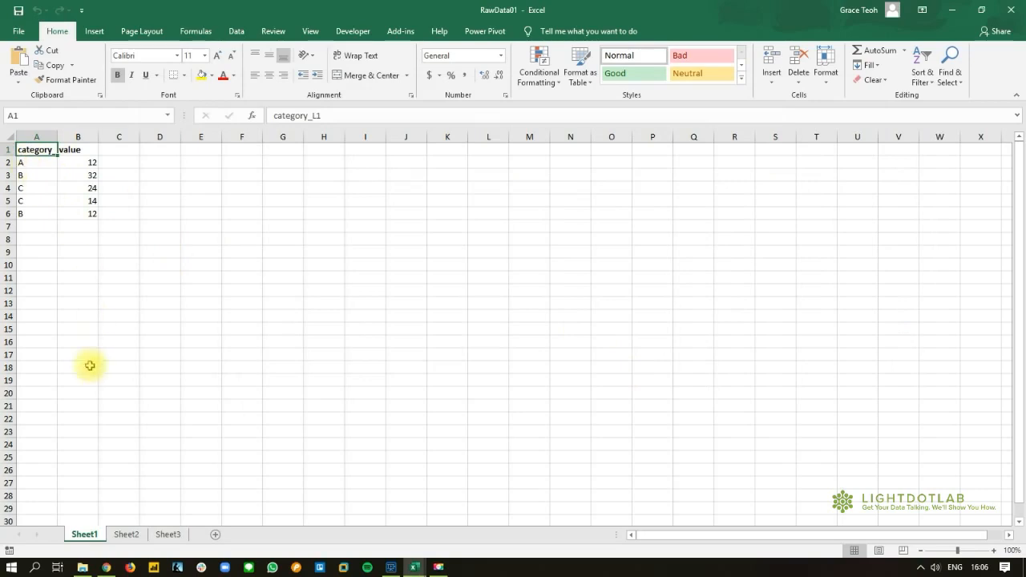
{"action": "mouse_move", "coordinate": [46, 166]}
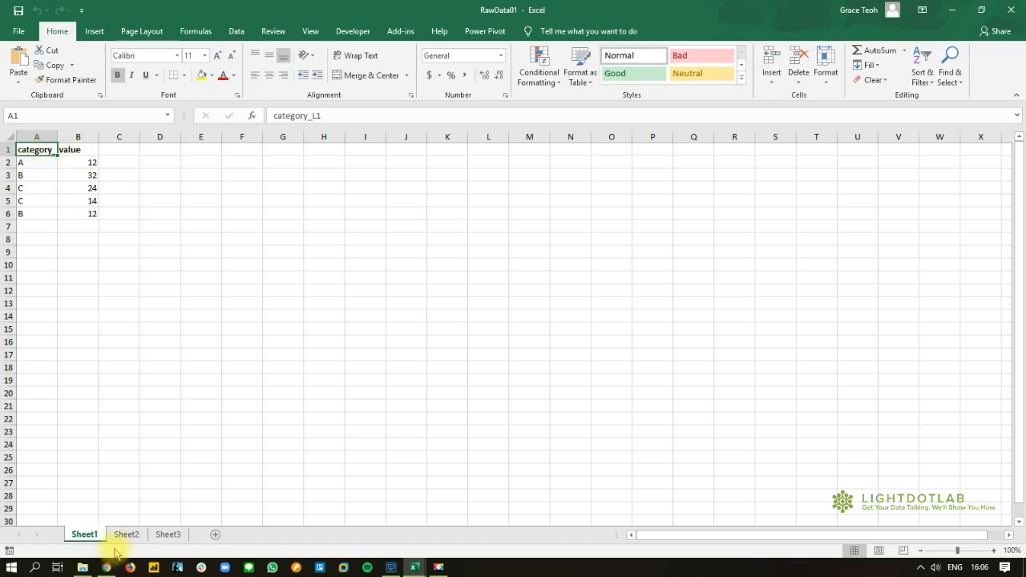
{"action": "left_click", "coordinate": [126, 534]}
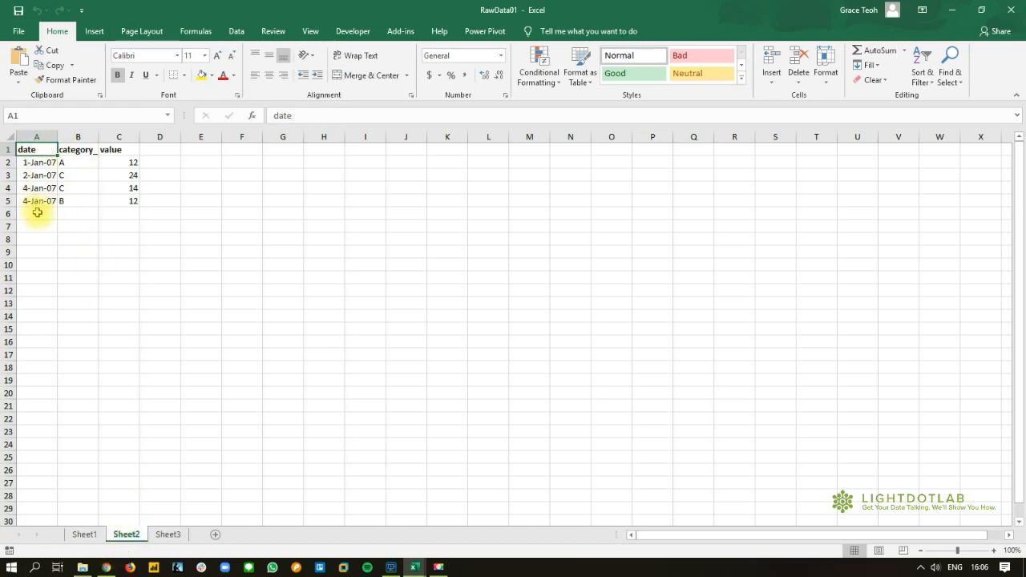
{"action": "mouse_move", "coordinate": [160, 150]}
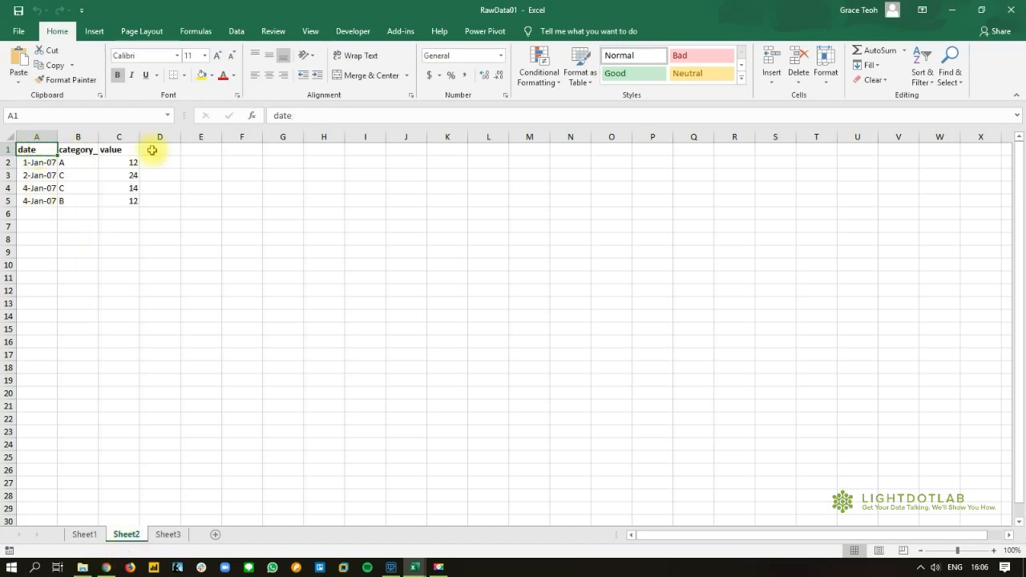
{"action": "left_click", "coordinate": [168, 534]}
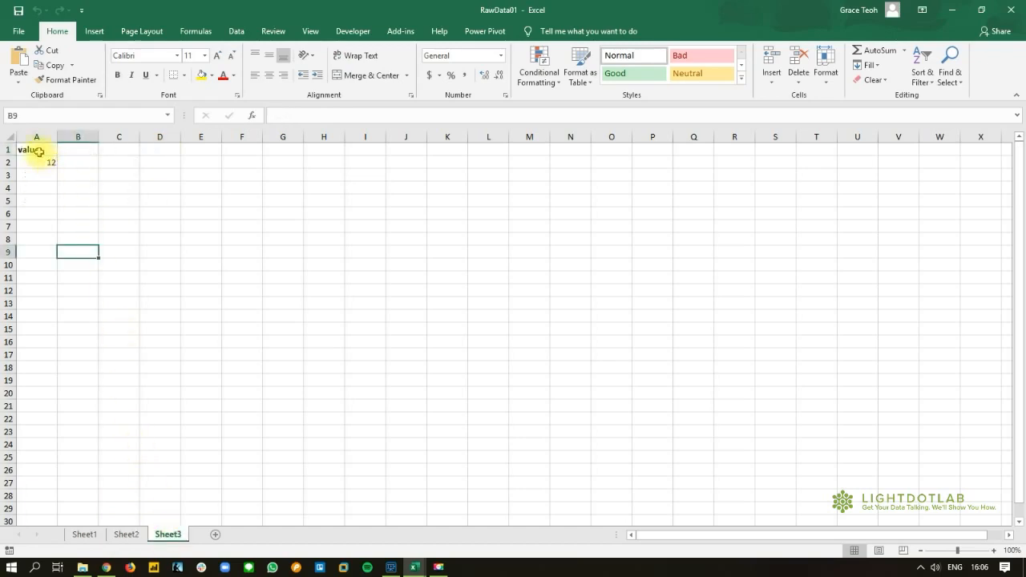
{"action": "left_click", "coordinate": [36, 149]}
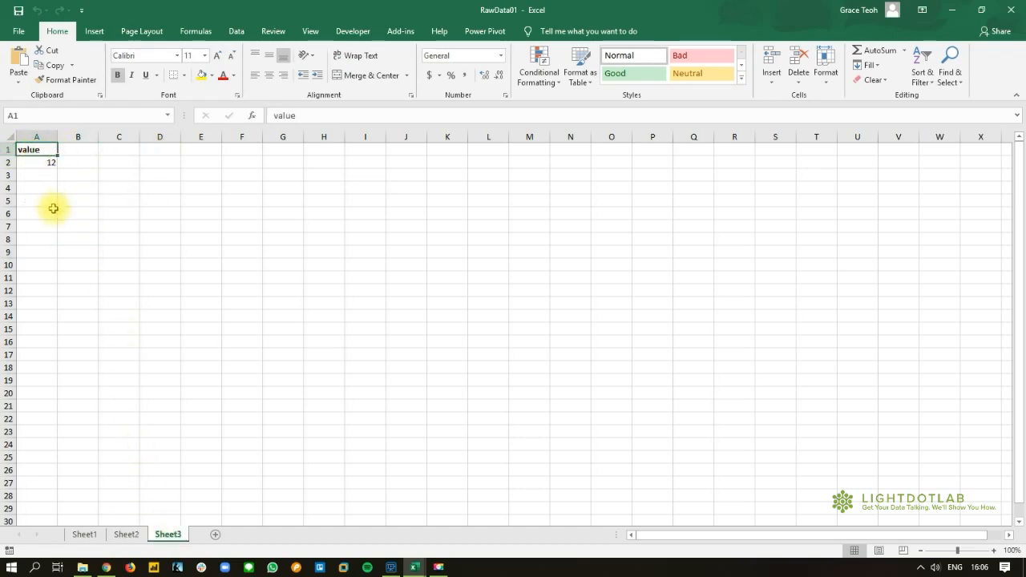
{"action": "key", "text": "ctrl+n"}
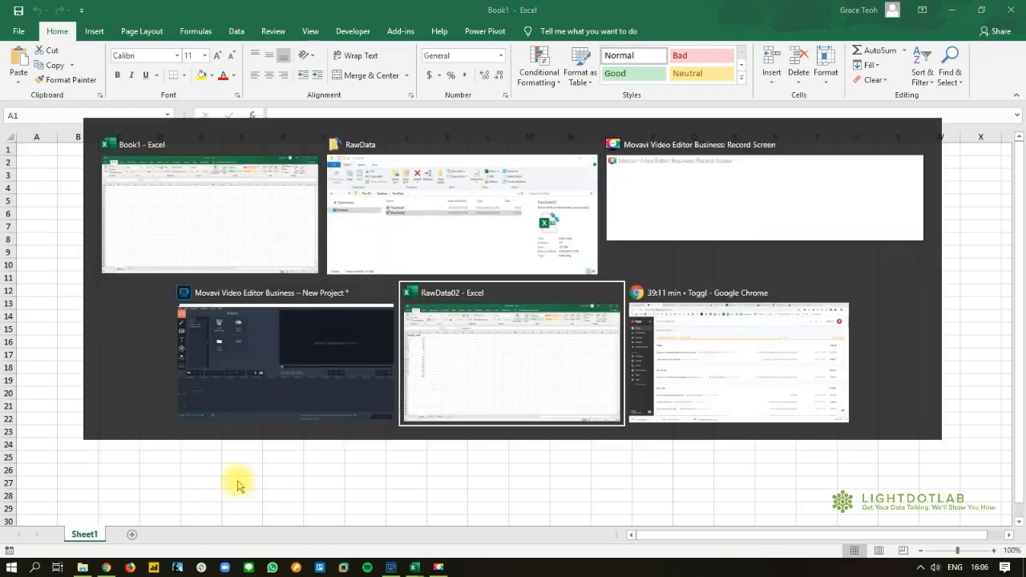
Review RawData02's Sheet1, Sheet2 and Sheet3, then return to the blank Book1
{"action": "left_click", "coordinate": [510, 354]}
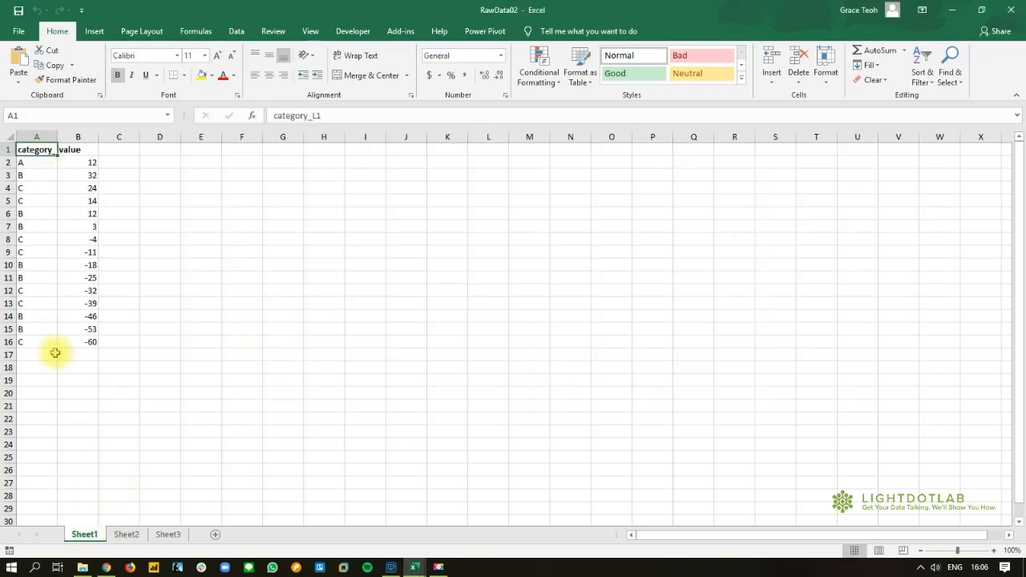
{"action": "mouse_move", "coordinate": [50, 133]}
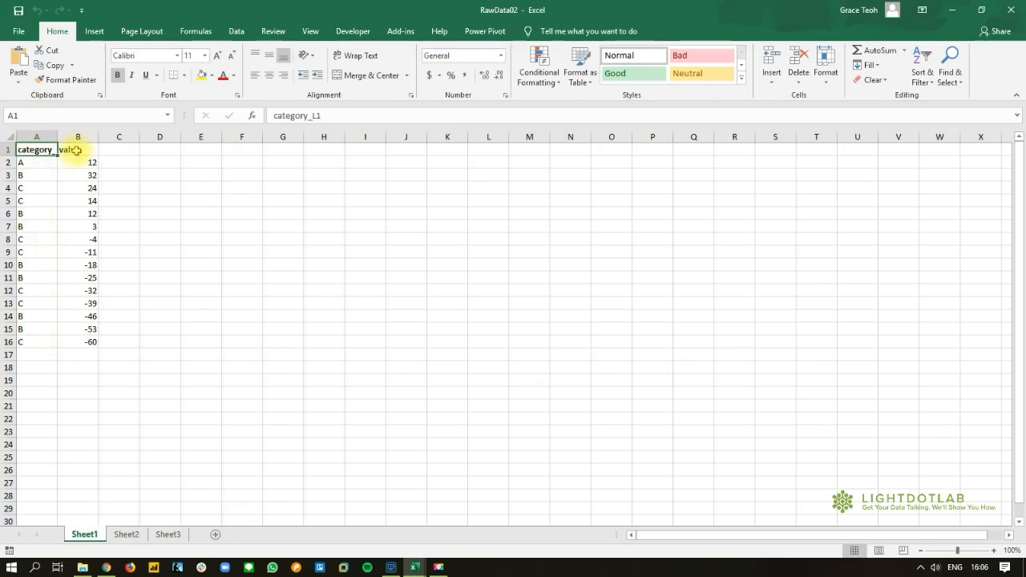
{"action": "left_click", "coordinate": [126, 533]}
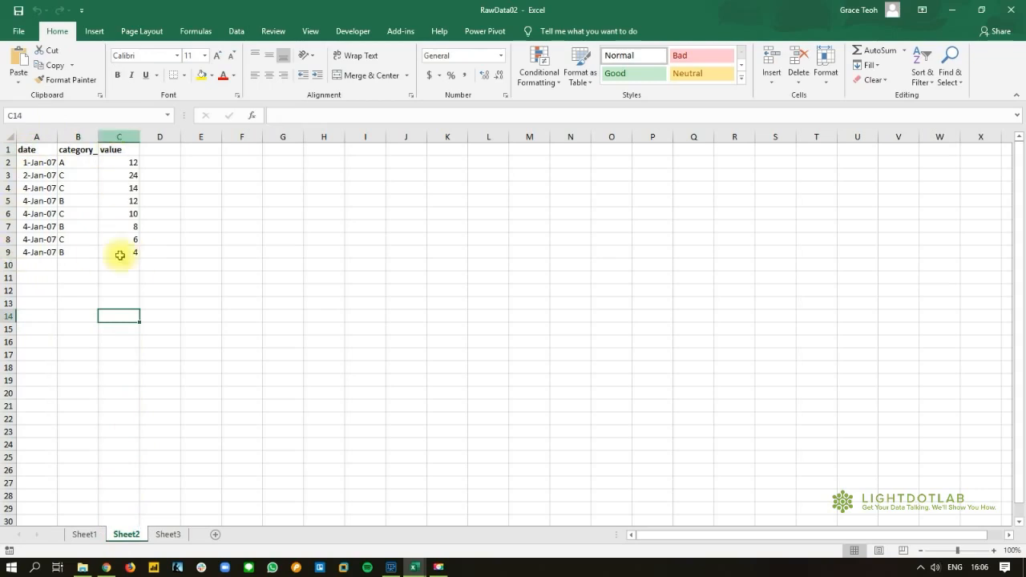
{"action": "left_click", "coordinate": [168, 534]}
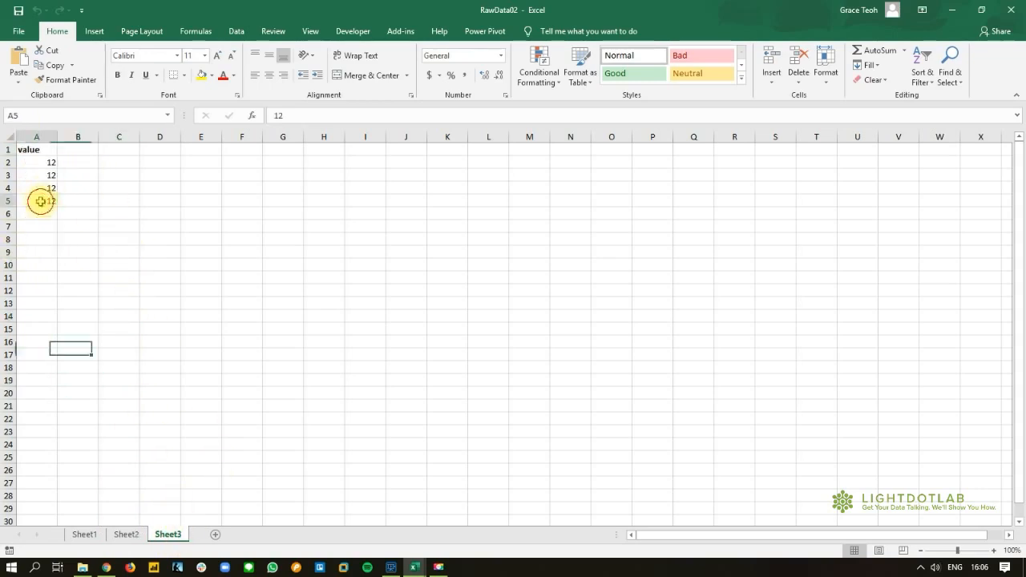
{"action": "left_click", "coordinate": [36, 200]}
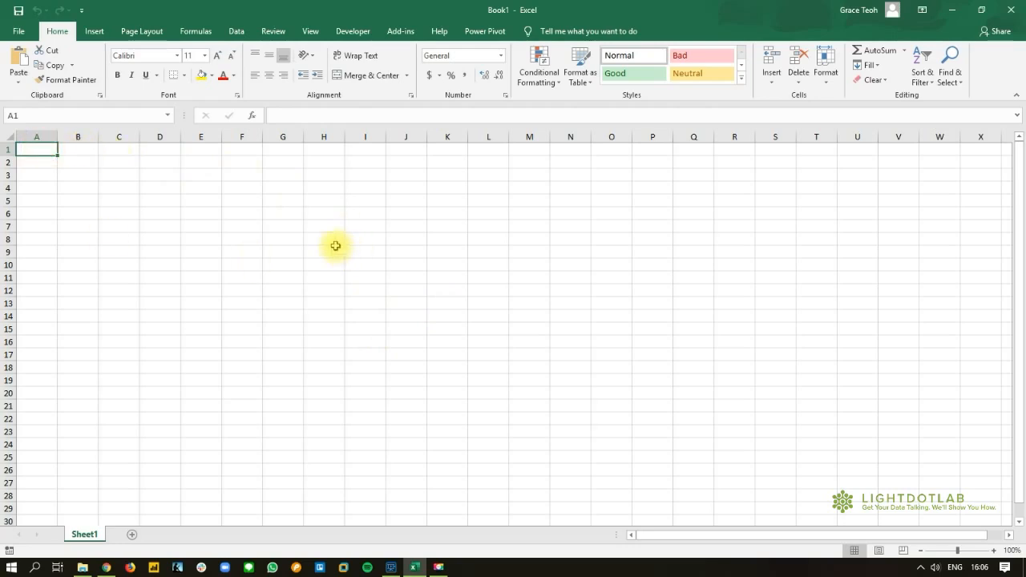
Create a From Folder query using C:\Users\GT\Desktop\RawData as the source
{"action": "left_click", "coordinate": [236, 31]}
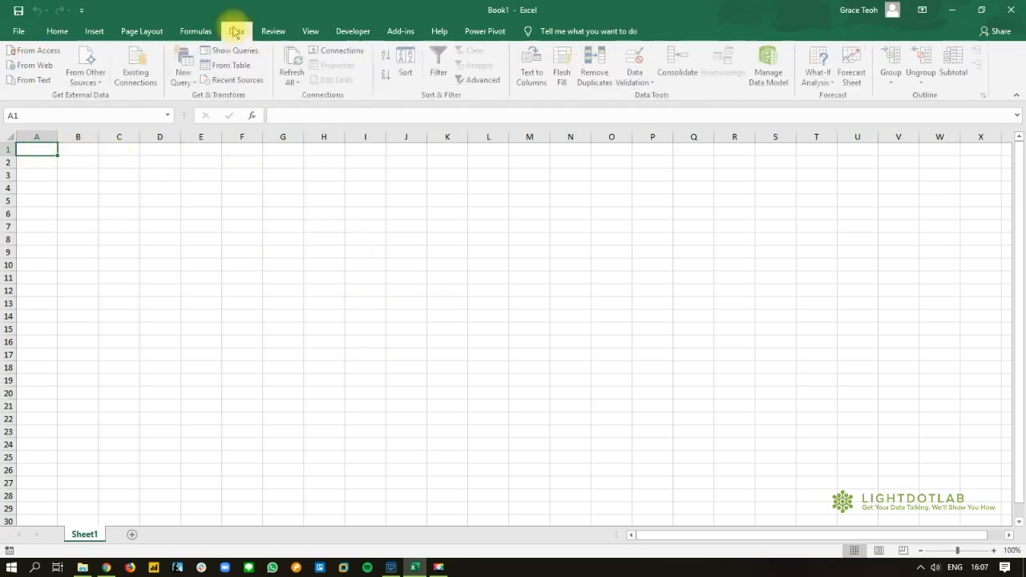
{"action": "left_click", "coordinate": [235, 30]}
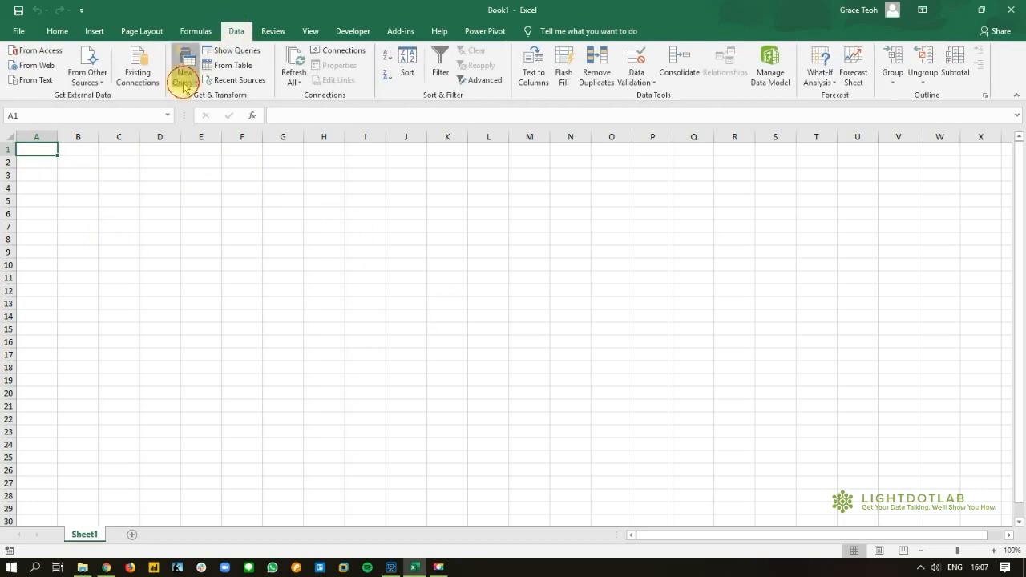
{"action": "left_click", "coordinate": [184, 65]}
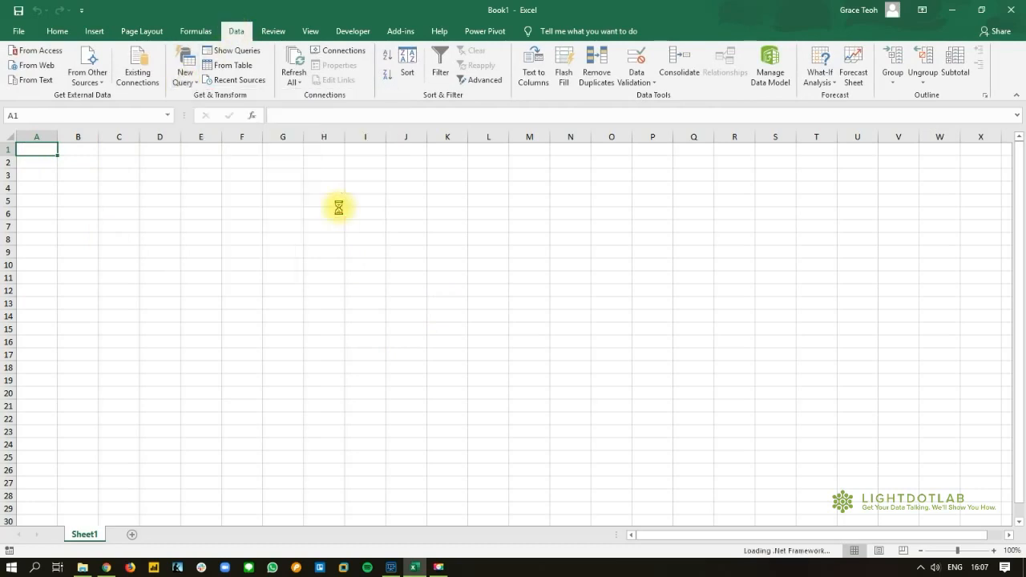
{"action": "mouse_move", "coordinate": [545, 258]}
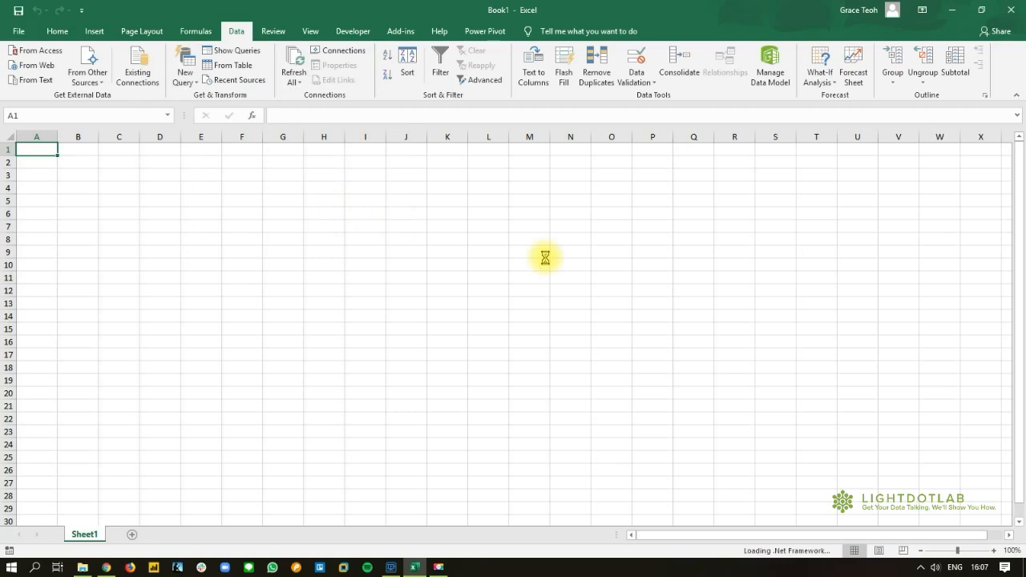
{"action": "mouse_move", "coordinate": [549, 262]}
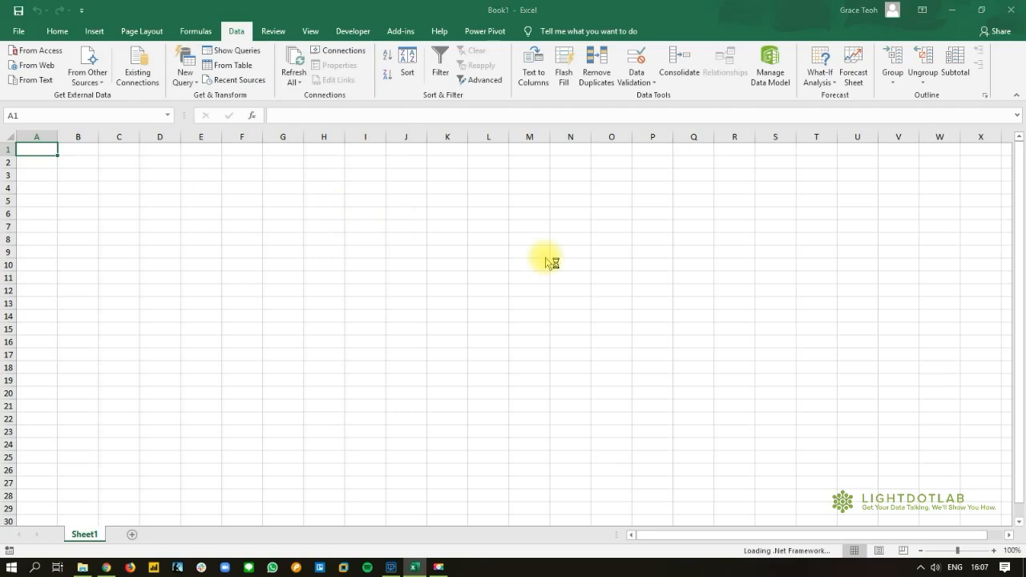
{"action": "mouse_move", "coordinate": [551, 248]}
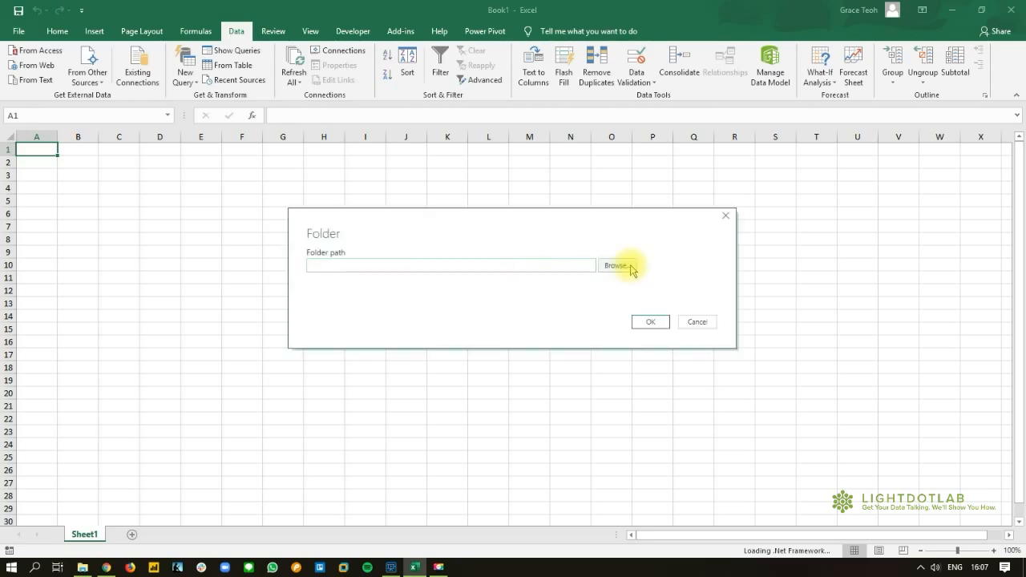
{"action": "left_click", "coordinate": [615, 265]}
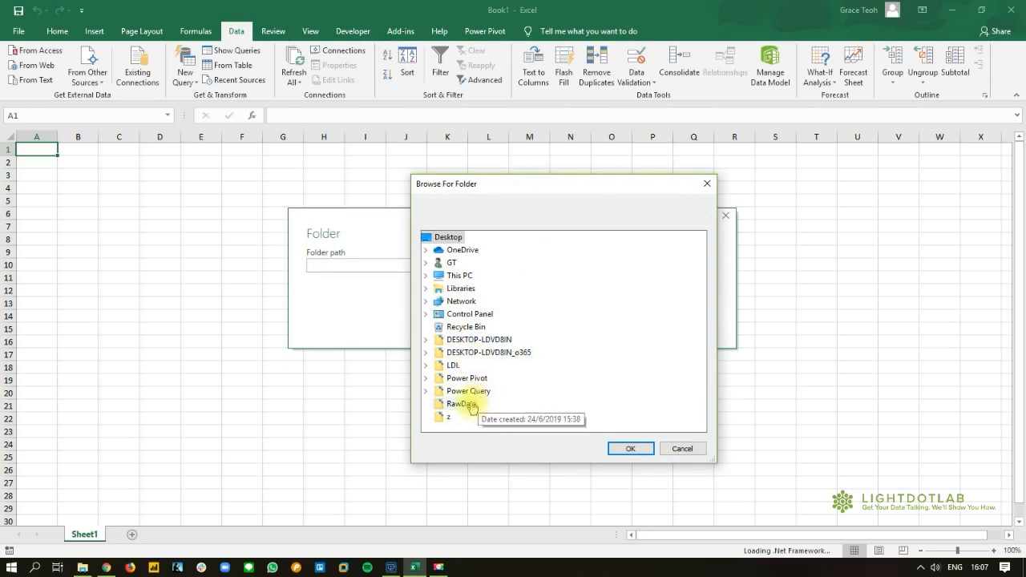
{"action": "left_click", "coordinate": [630, 448]}
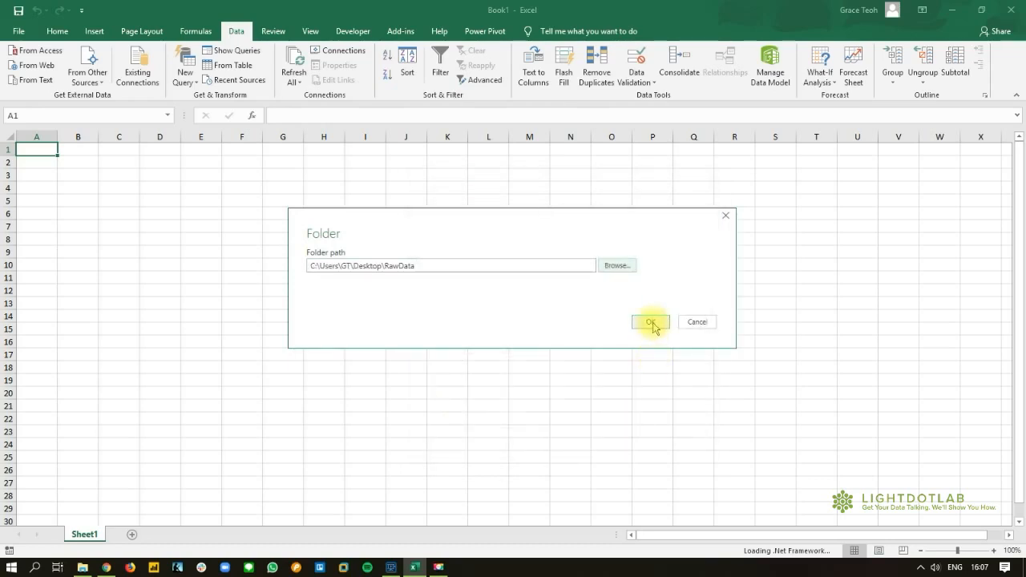
{"action": "left_click", "coordinate": [643, 321]}
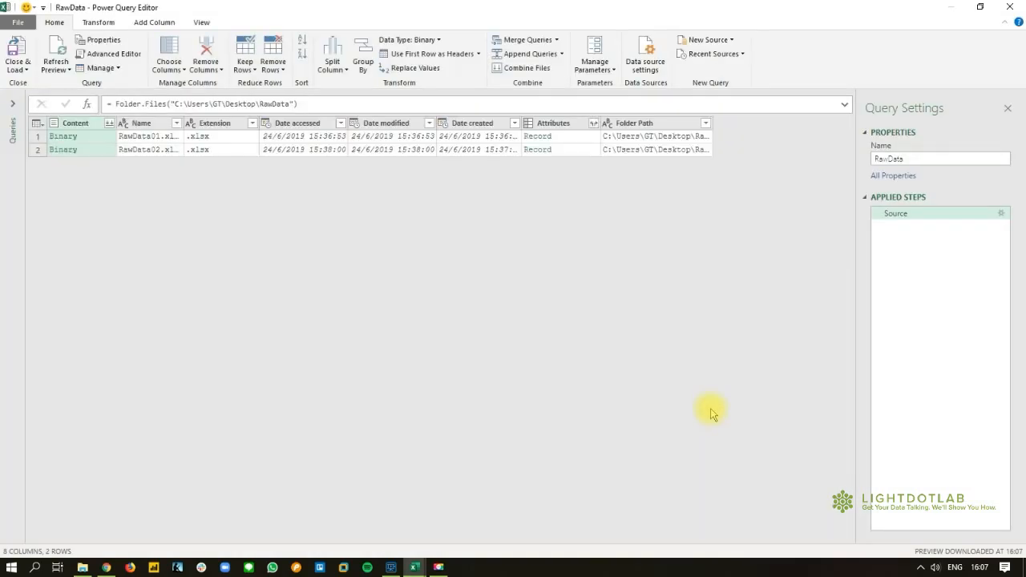
{"action": "mouse_move", "coordinate": [196, 254]}
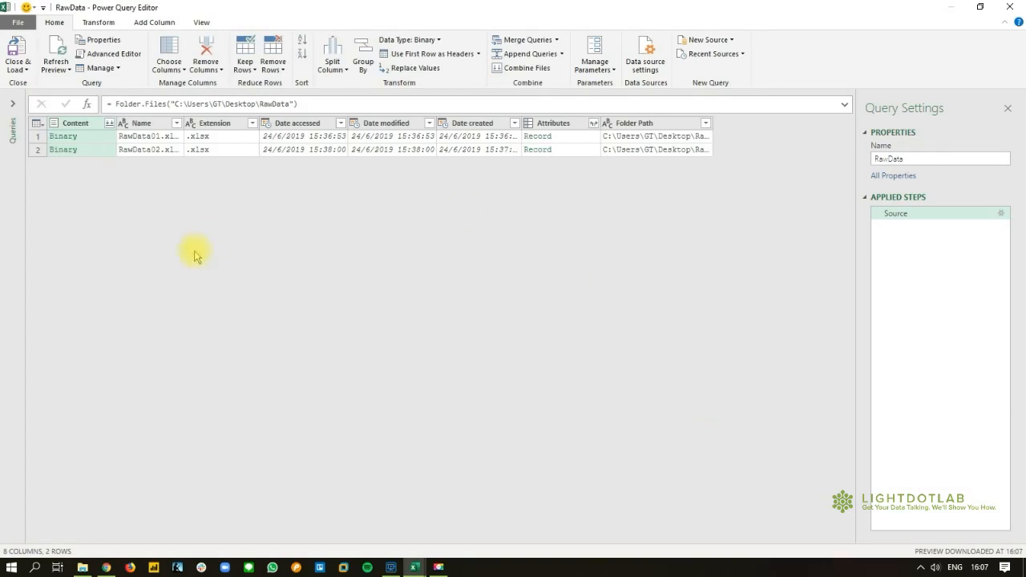
{"action": "mouse_move", "coordinate": [461, 298]}
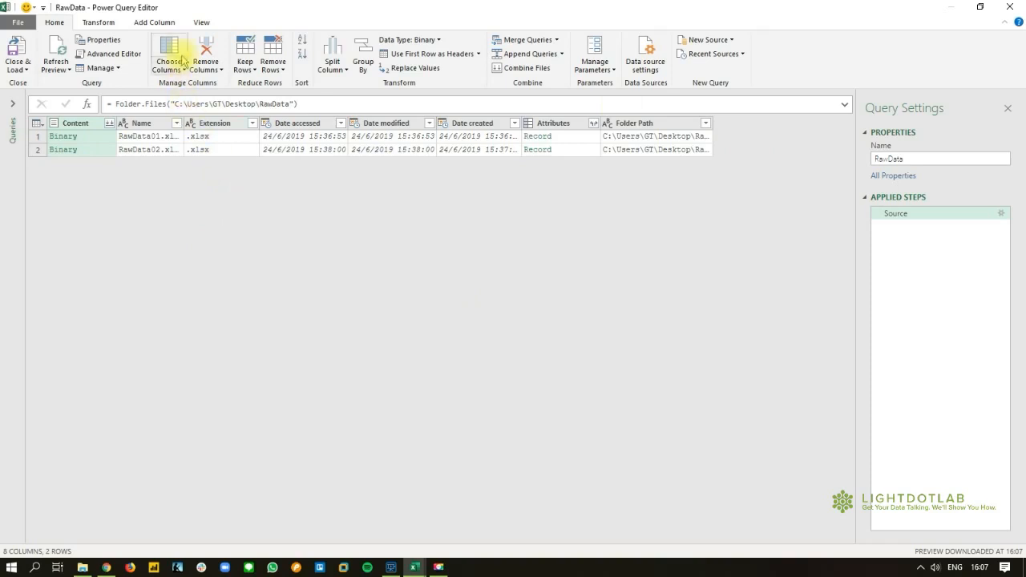
Begin a custom column from the Add Column features in Power Query Editor
{"action": "left_click", "coordinate": [153, 22]}
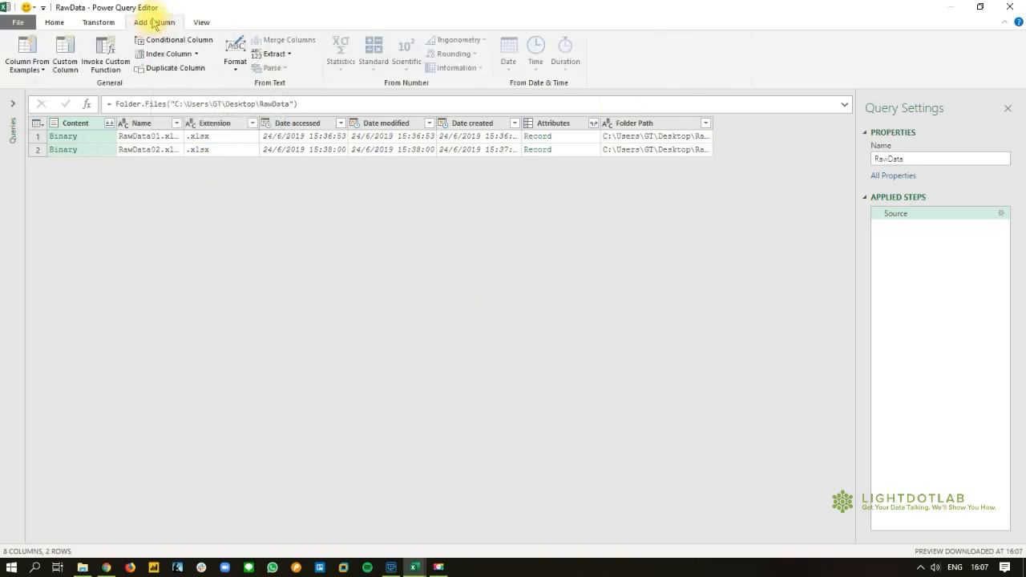
{"action": "left_click", "coordinate": [154, 22]}
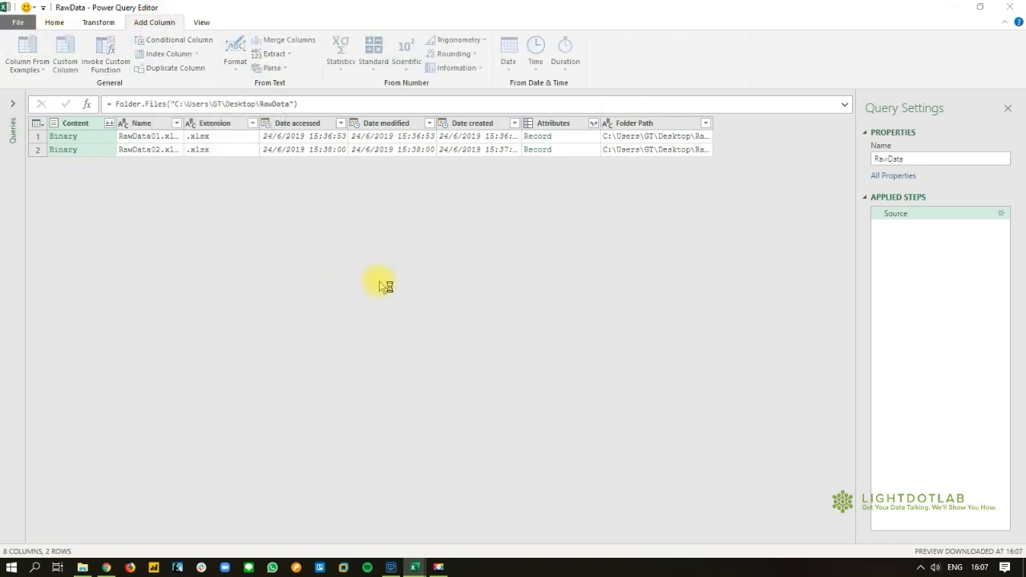
{"action": "mouse_move", "coordinate": [393, 271]}
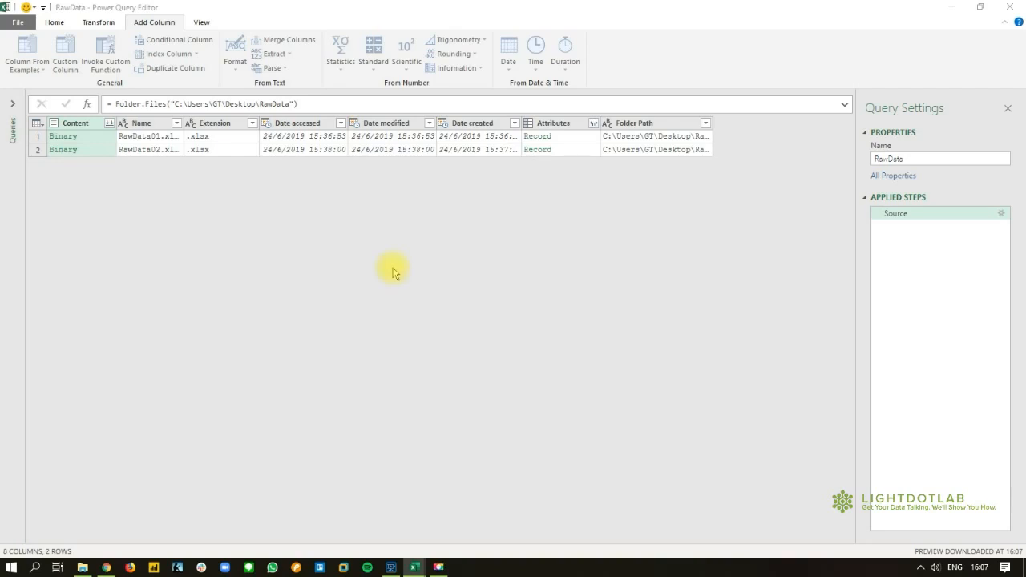
Add a Custom column with formula =Excel.Workbook([Content]) and select it
{"action": "left_click", "coordinate": [65, 55]}
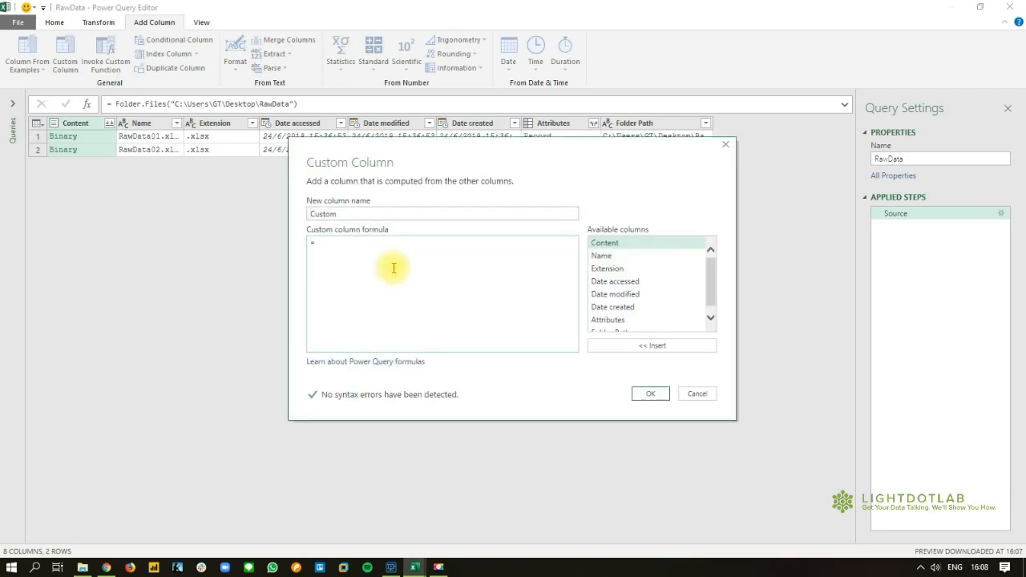
{"action": "type", "text": "Excel."}
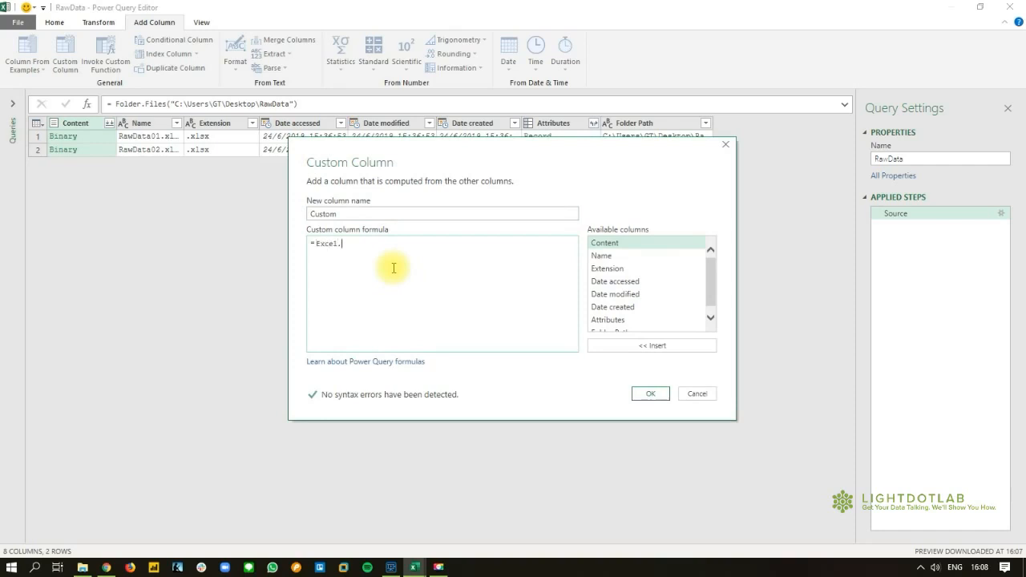
{"action": "type", "text": "Workbook)"}
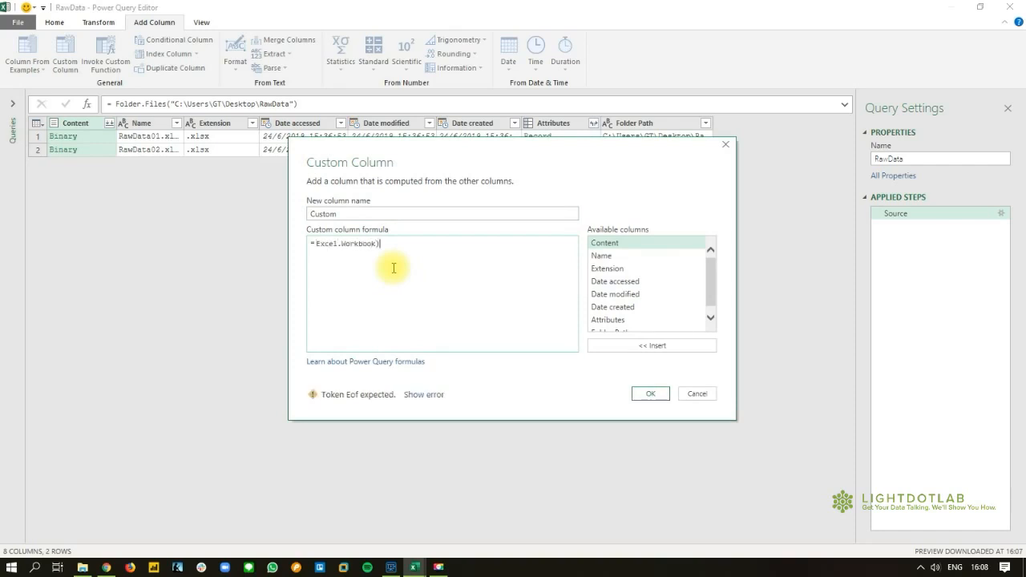
{"action": "key", "text": "Backspace"}
{"action": "type", "text": "[Content]"}
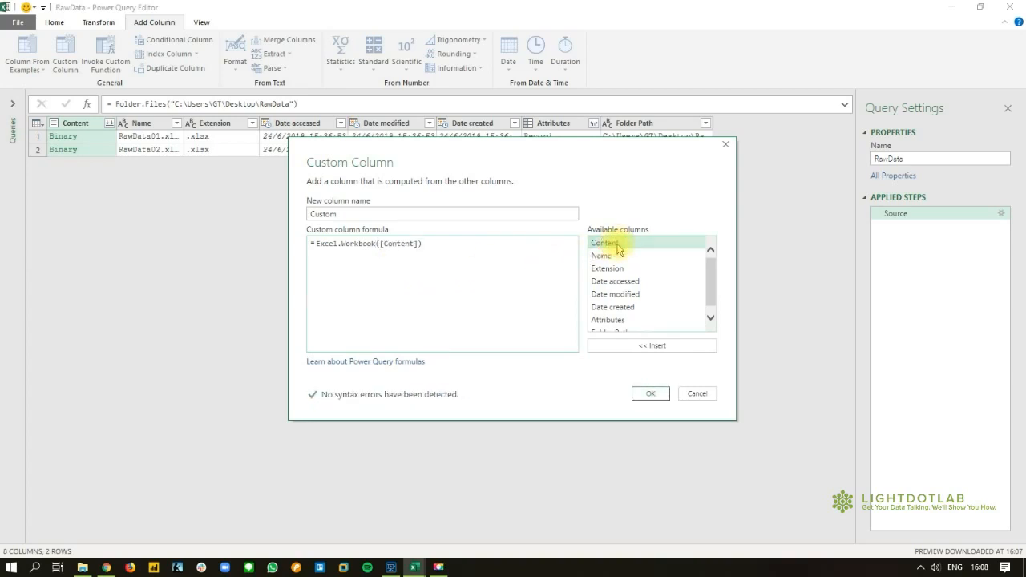
{"action": "left_click", "coordinate": [650, 393]}
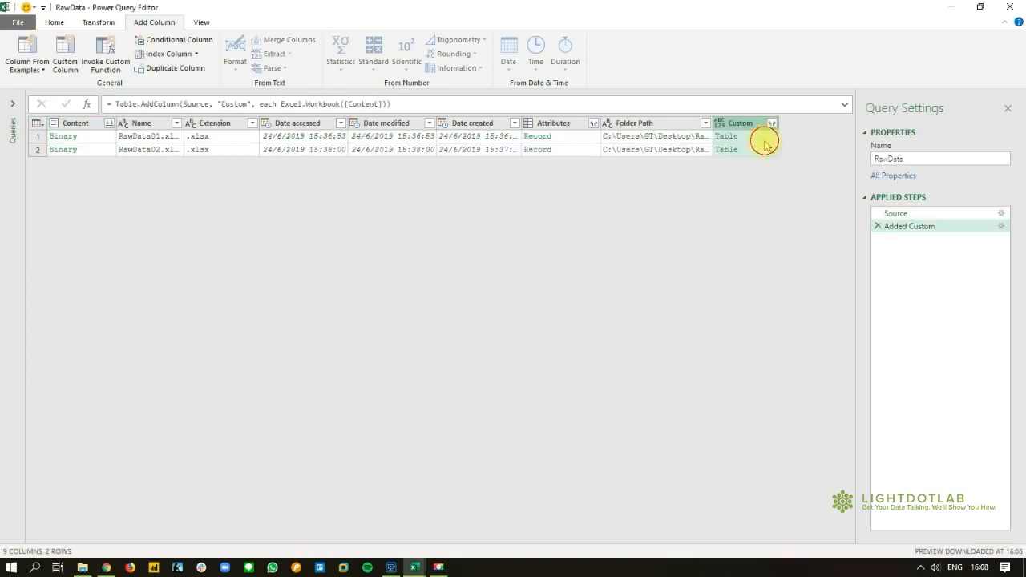
{"action": "left_click", "coordinate": [726, 150]}
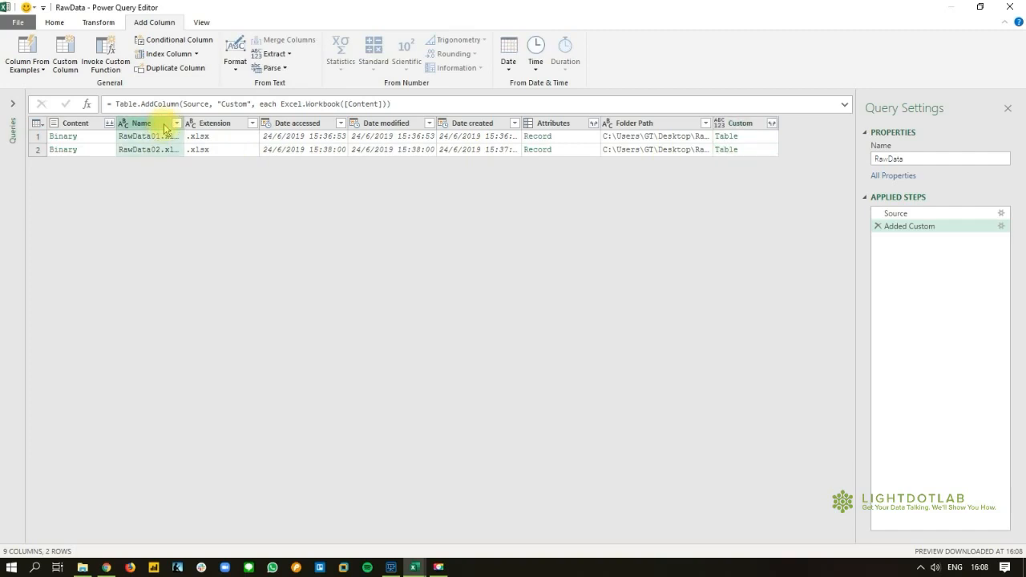
{"action": "mouse_move", "coordinate": [765, 122]}
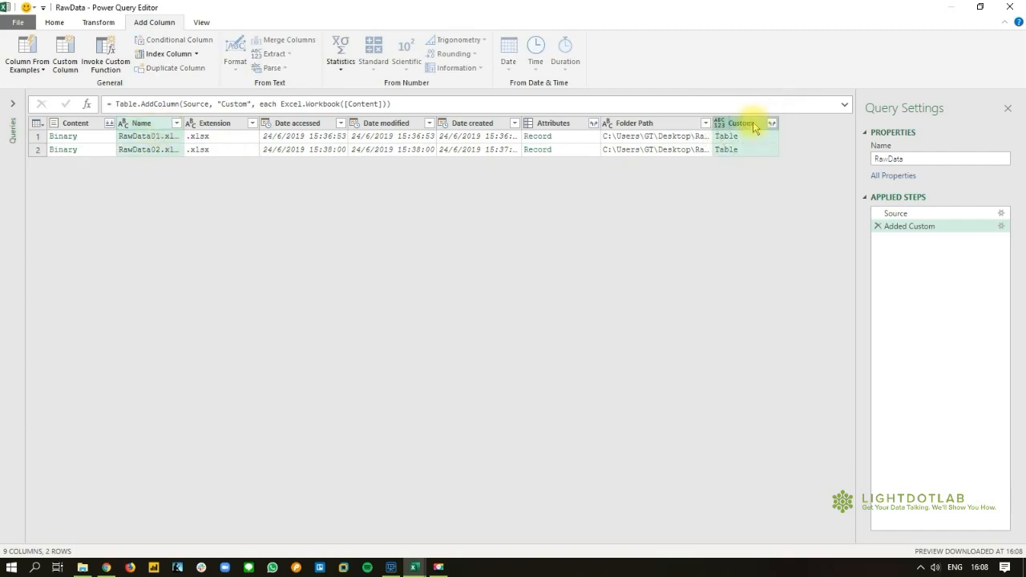
Remove every column except Name and Custom
{"action": "right_click", "coordinate": [742, 125]}
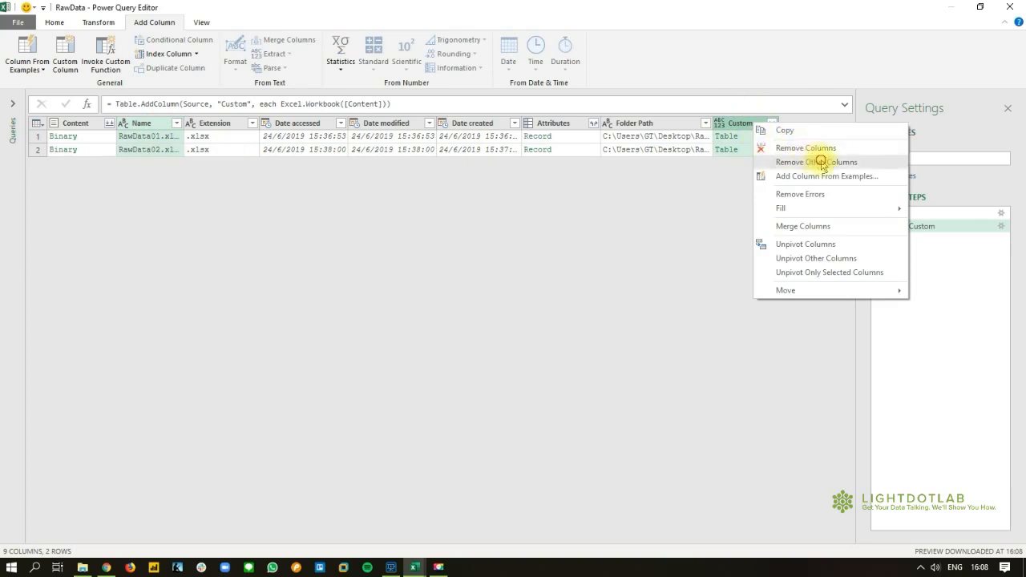
{"action": "left_click", "coordinate": [816, 162]}
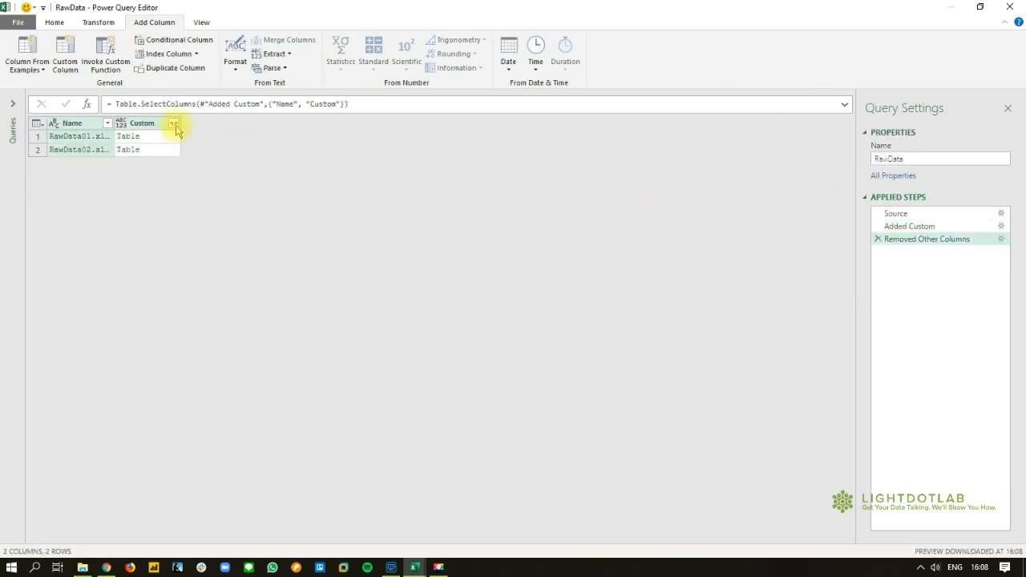
Expand the Custom column's tables without using the original column name as prefix
{"action": "left_click", "coordinate": [173, 123]}
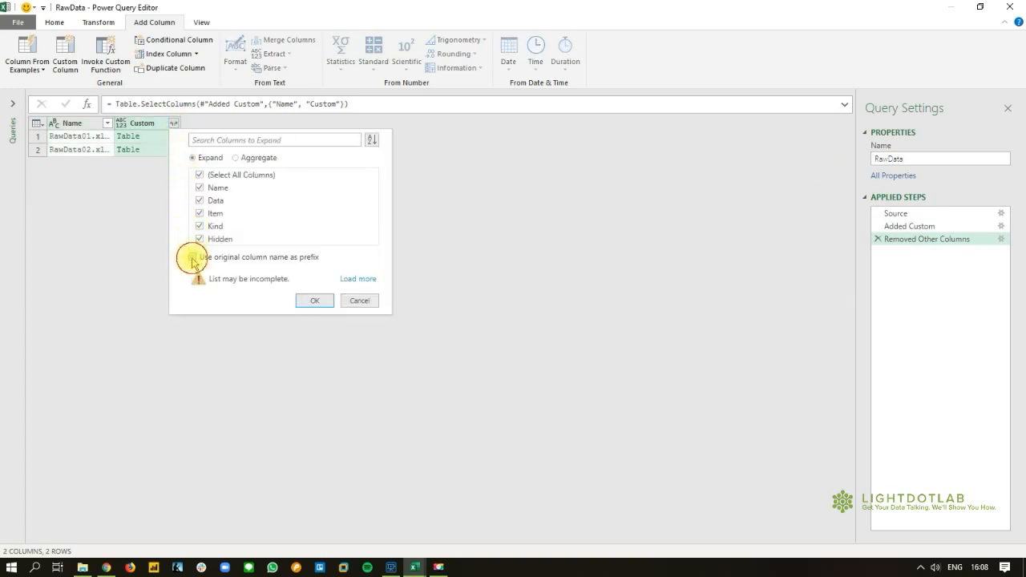
{"action": "left_click", "coordinate": [192, 257]}
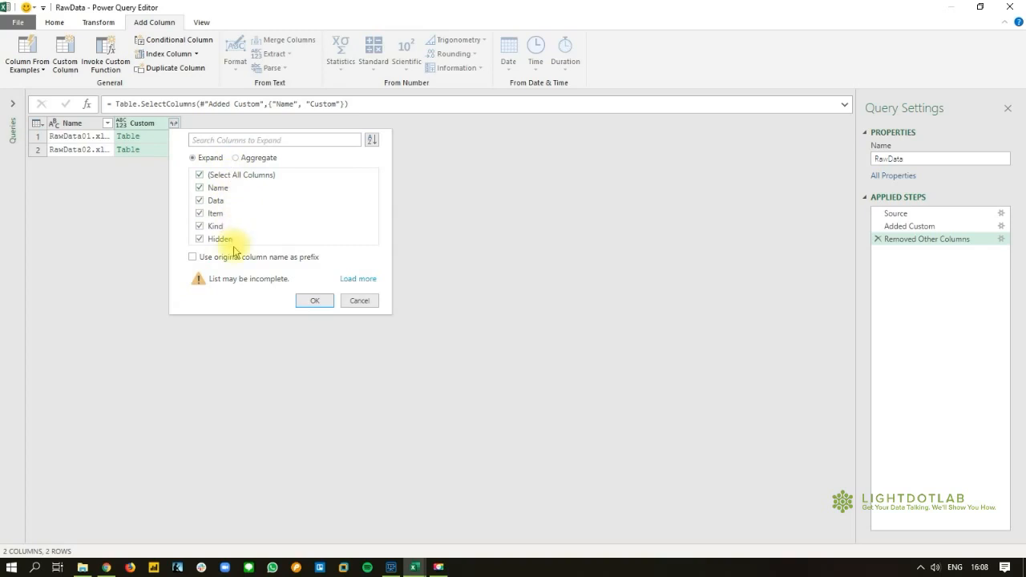
{"action": "left_click", "coordinate": [314, 300]}
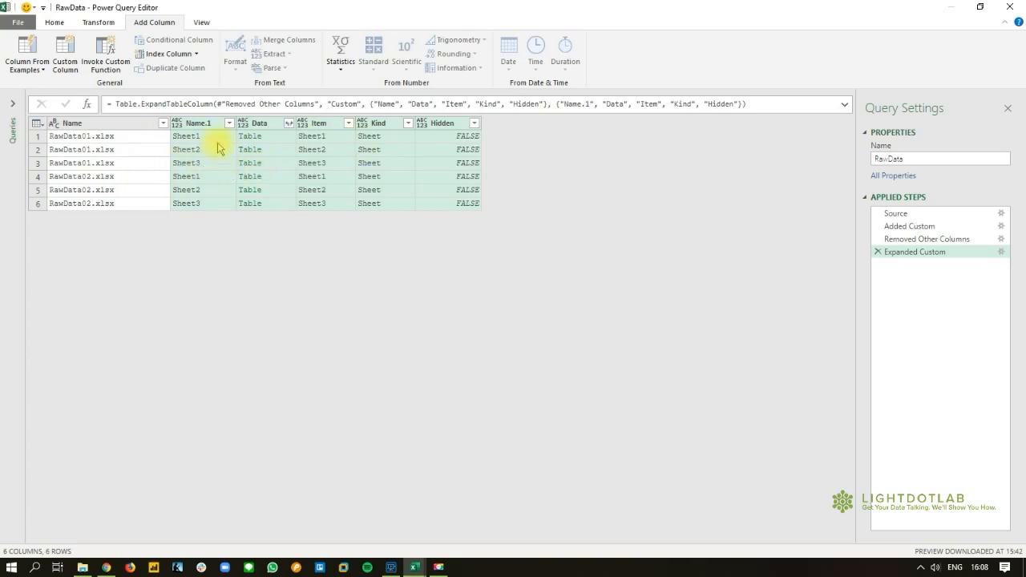
{"action": "mouse_move", "coordinate": [136, 199]}
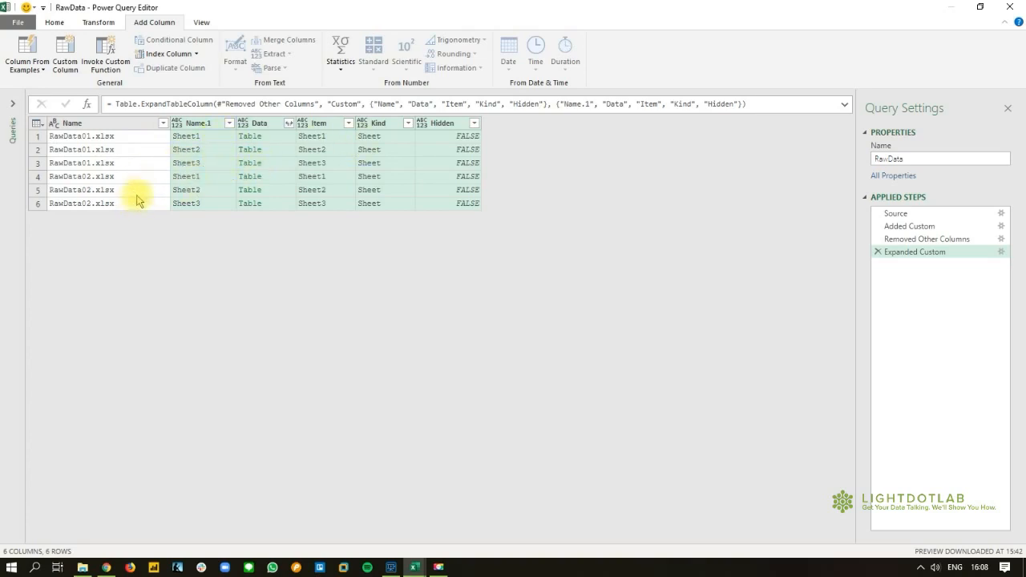
{"action": "mouse_move", "coordinate": [150, 187]}
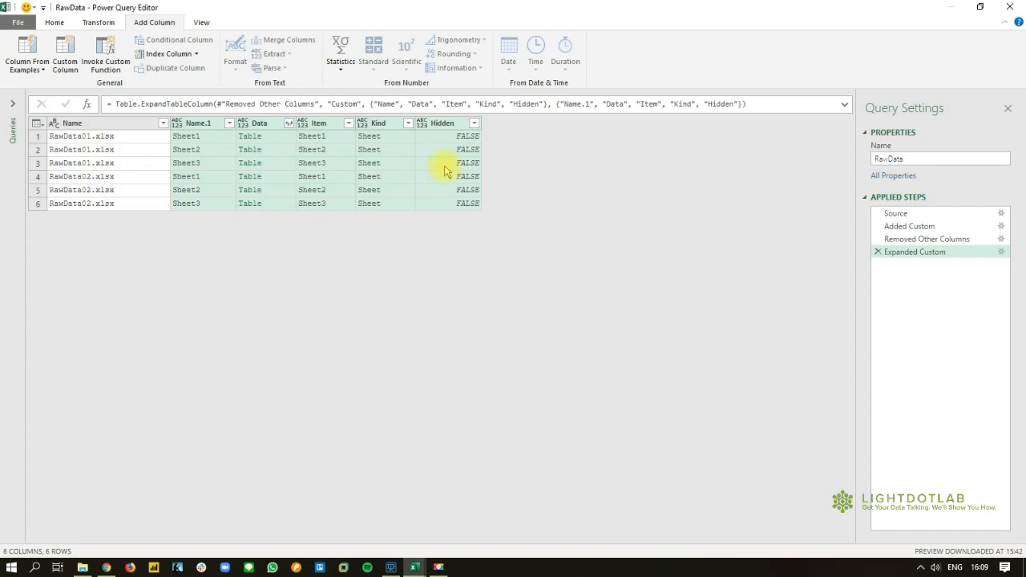
{"action": "mouse_move", "coordinate": [437, 284]}
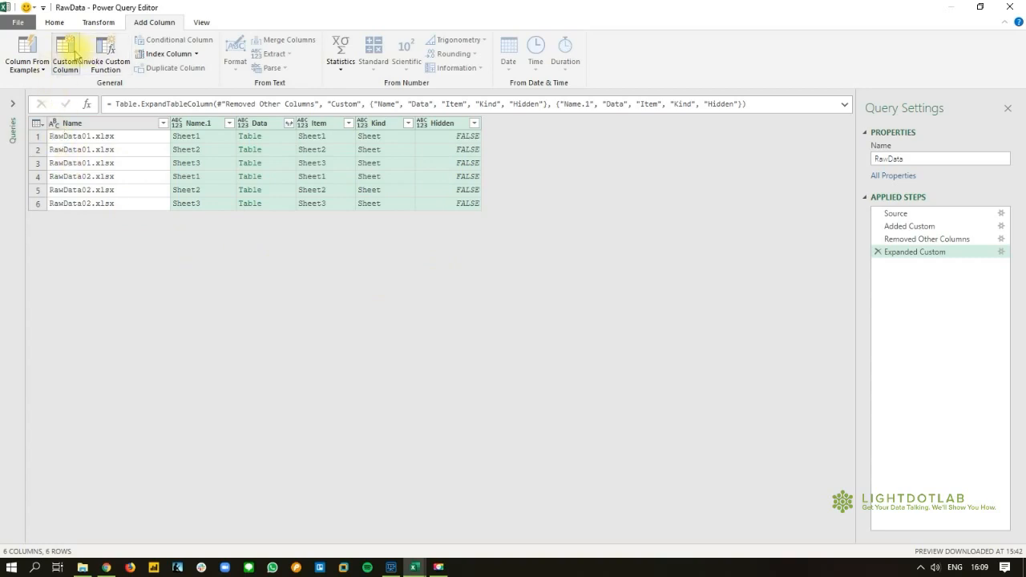
Add a CountColumn custom column with formula =Table.ColumnCount([Data])
{"action": "left_click", "coordinate": [65, 52]}
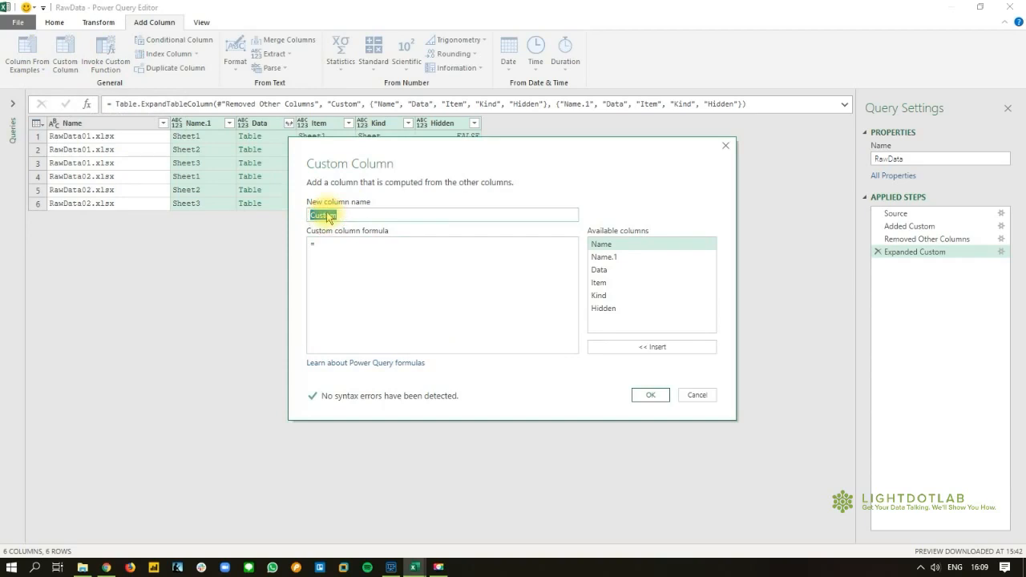
{"action": "type", "text": "CountColumn"}
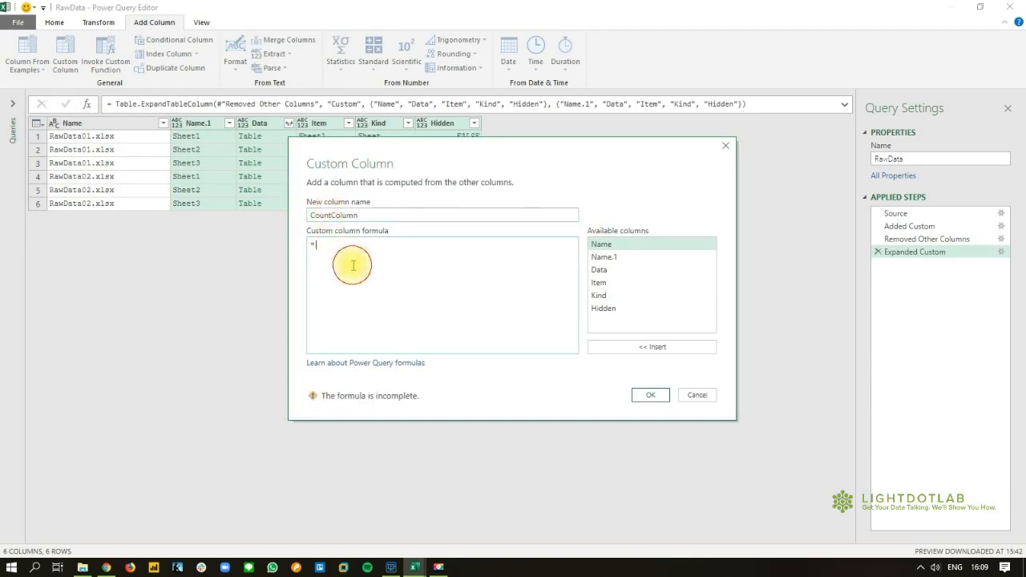
{"action": "type", "text": "Table."}
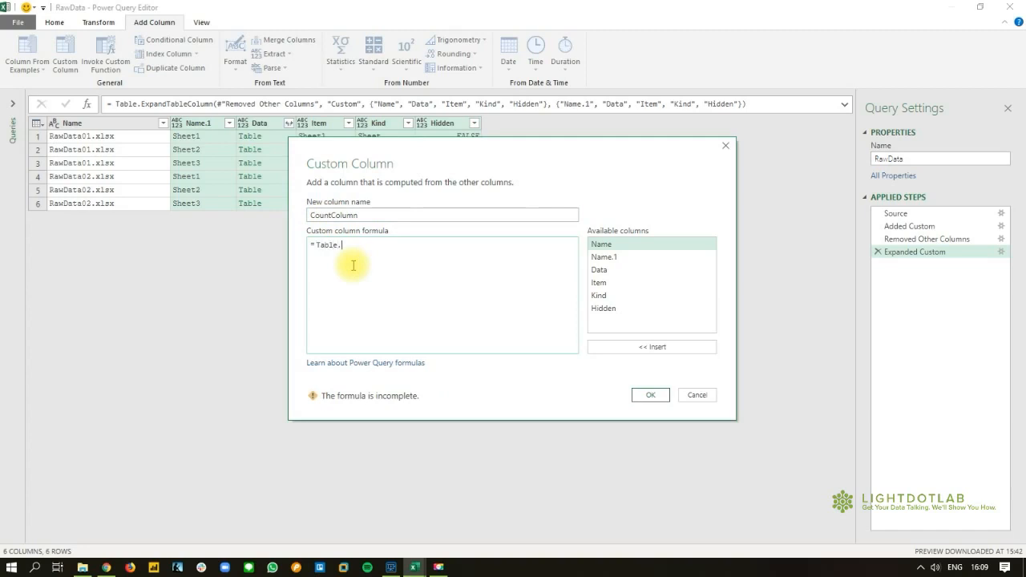
{"action": "type", "text": "Co"}
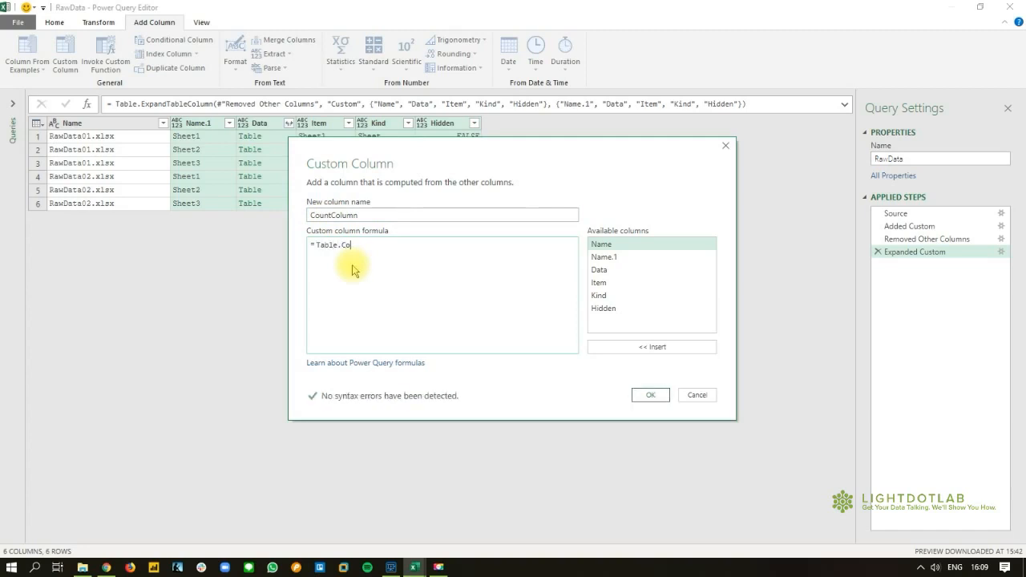
{"action": "type", "text": "lumnCount("}
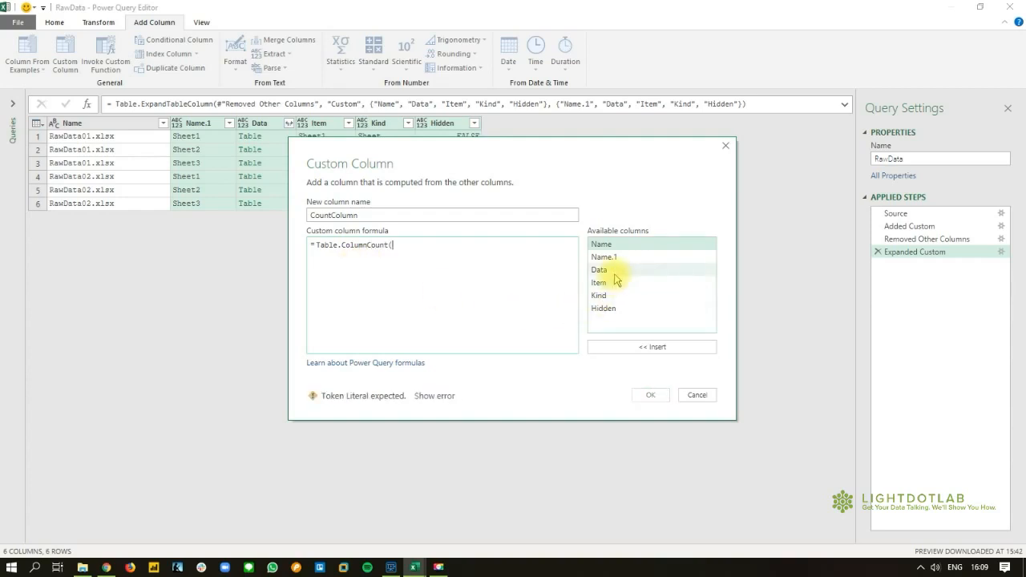
{"action": "mouse_move", "coordinate": [589, 163]}
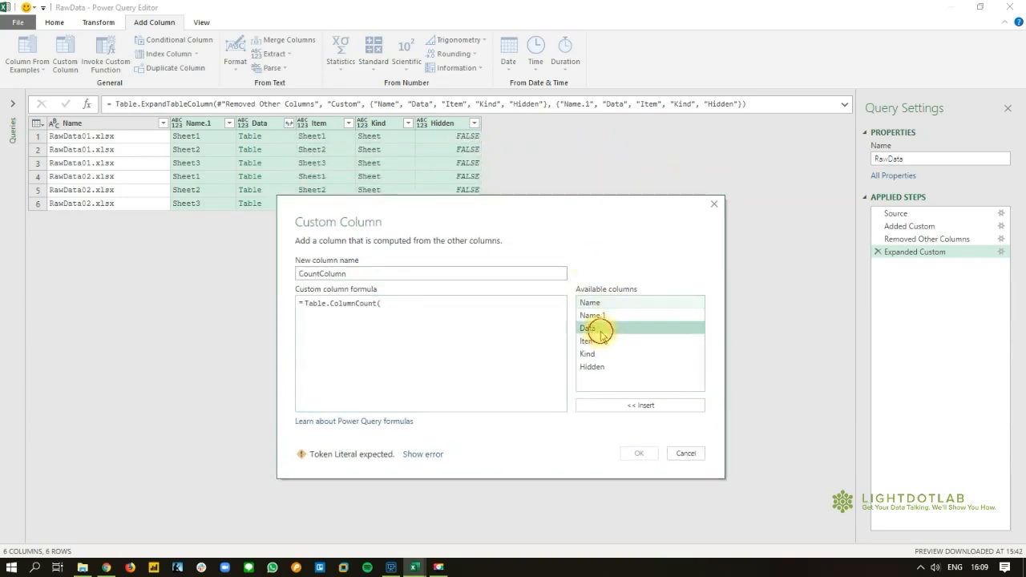
{"action": "double_click", "coordinate": [587, 328]}
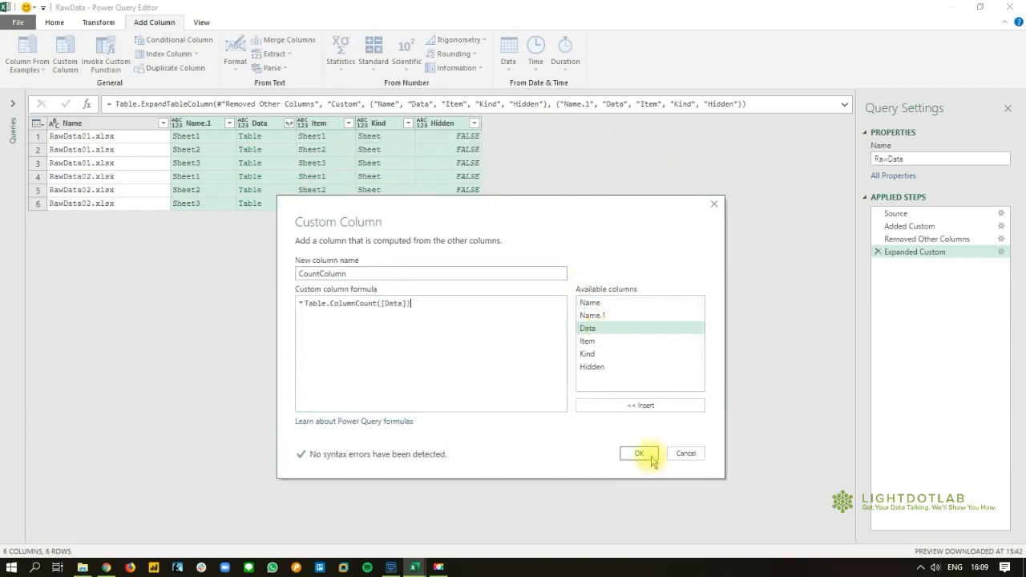
{"action": "left_click", "coordinate": [638, 452]}
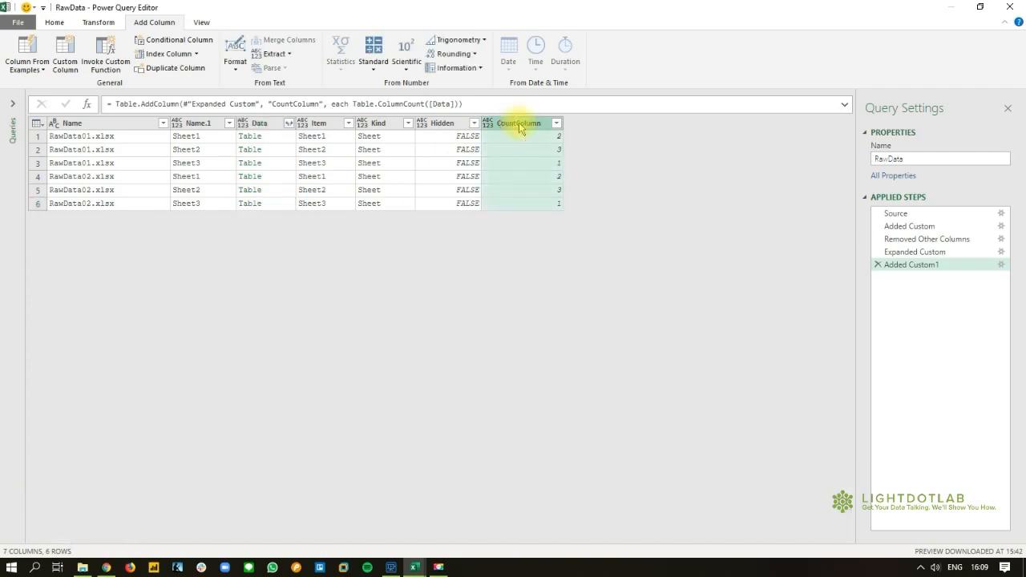
{"action": "mouse_move", "coordinate": [522, 177]}
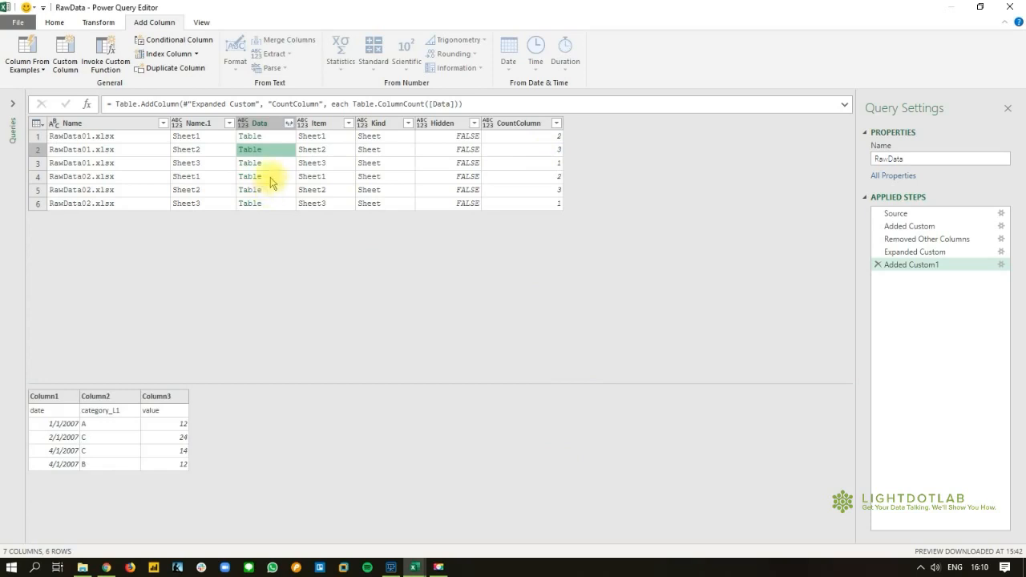
{"action": "mouse_move", "coordinate": [241, 175]}
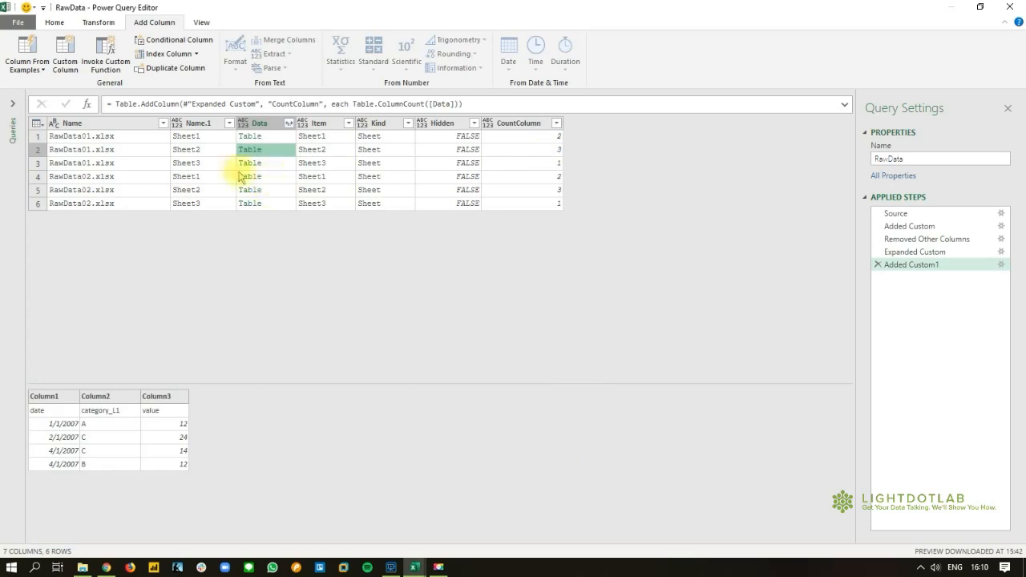
{"action": "mouse_move", "coordinate": [65, 54]}
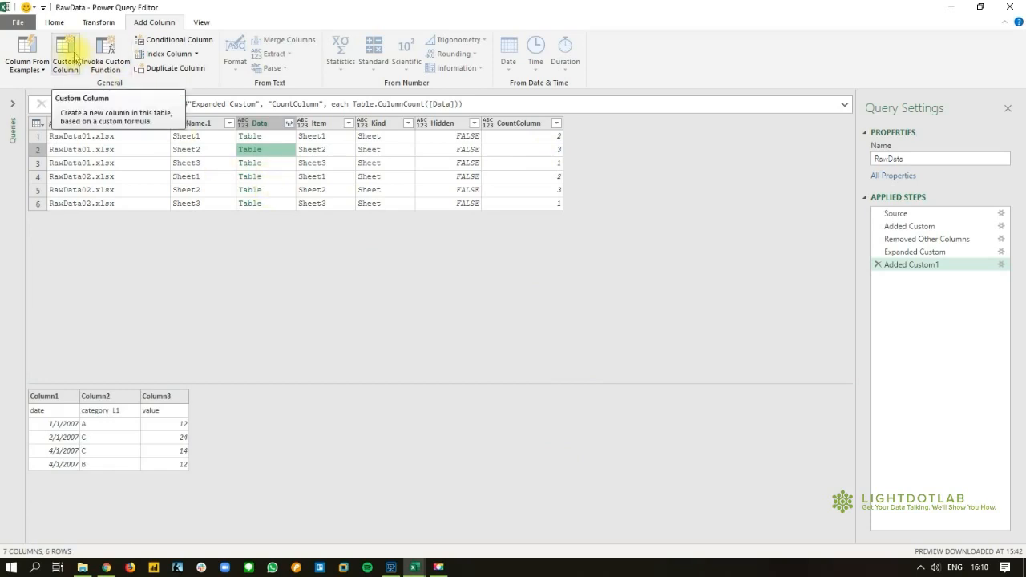
Add a CountRow column using =Table.RowCount([Data]) and preview a sheet's table to verify
{"action": "left_click", "coordinate": [64, 52]}
{"action": "type", "text": "Colu"}
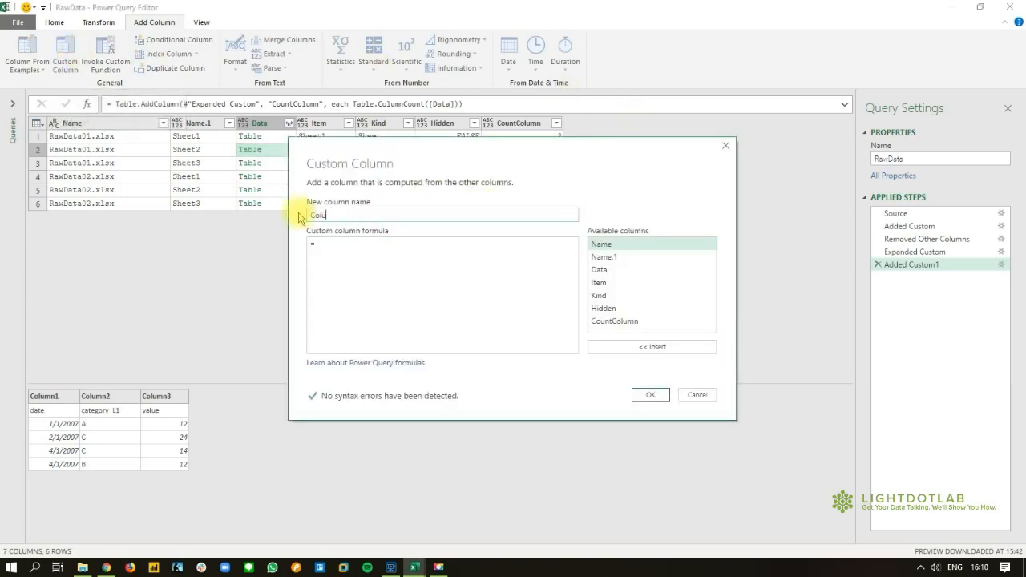
{"action": "type", "text": "CountRow"}
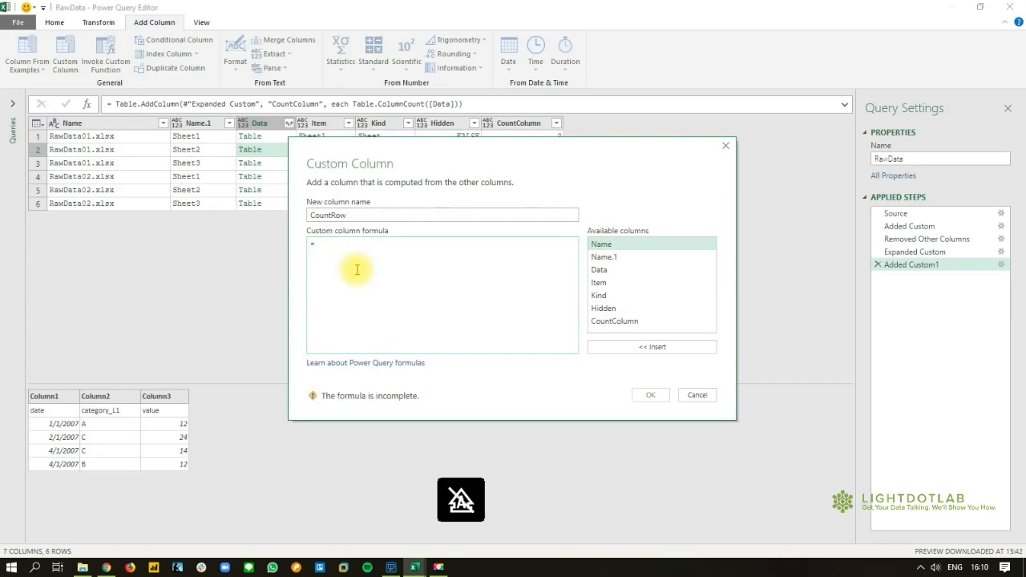
{"action": "type", "text": "Table.RowCount([Data"}
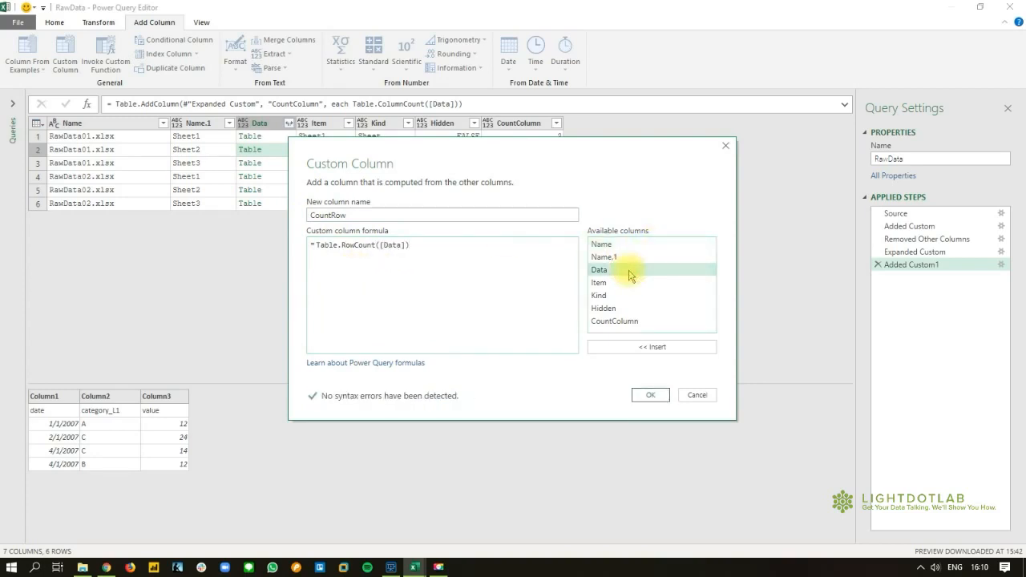
{"action": "left_click", "coordinate": [649, 394]}
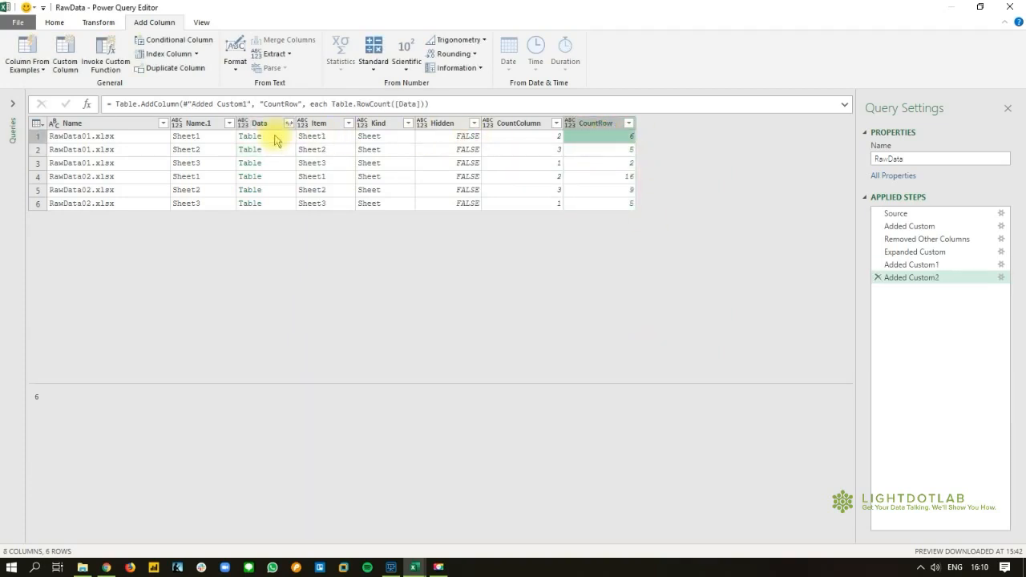
{"action": "left_click", "coordinate": [250, 135]}
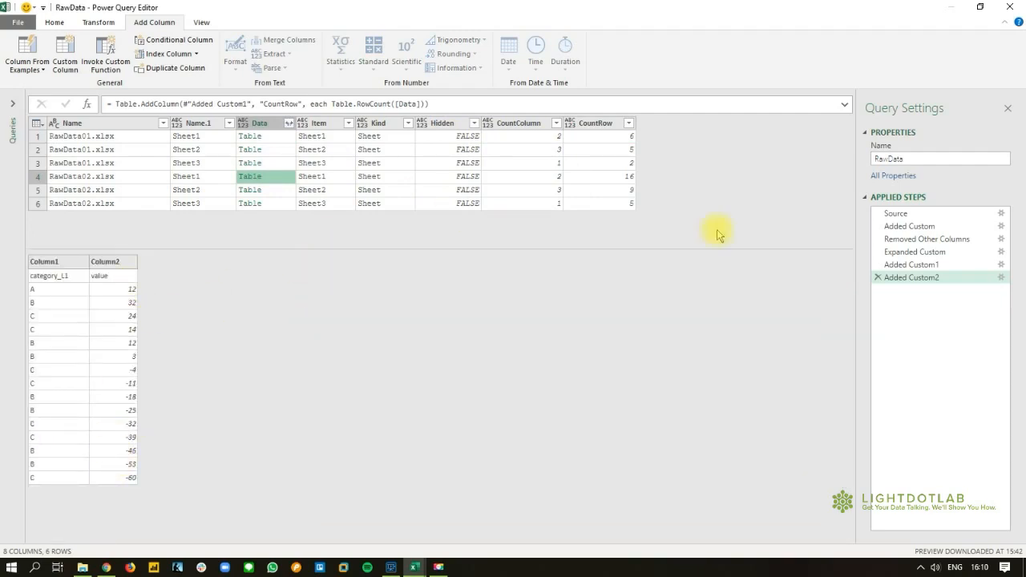
{"action": "left_click", "coordinate": [597, 175]}
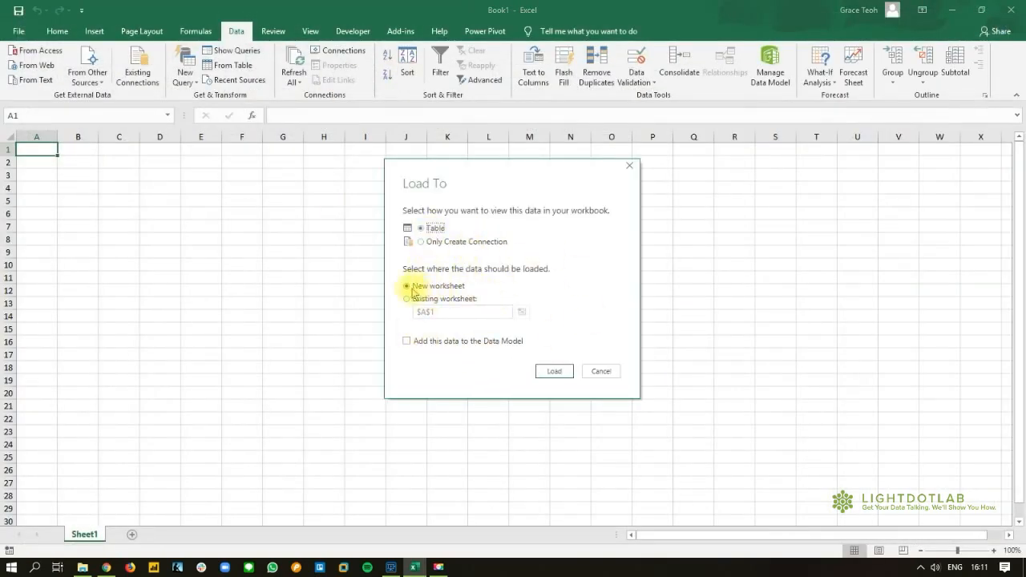
Load the query as a table on a new worksheet and check a CountRow value
{"action": "left_click", "coordinate": [553, 371]}
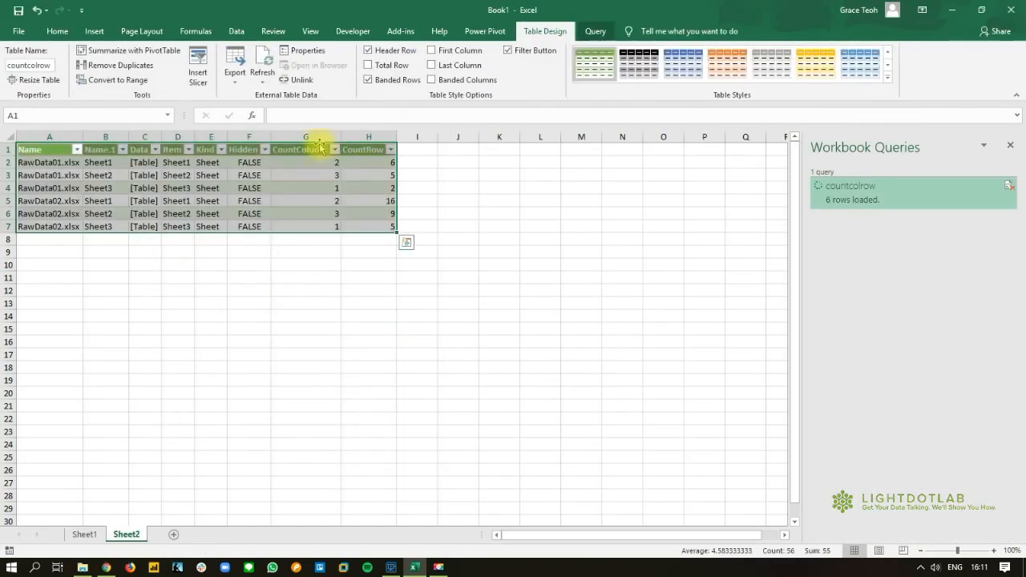
{"action": "left_click", "coordinate": [305, 149]}
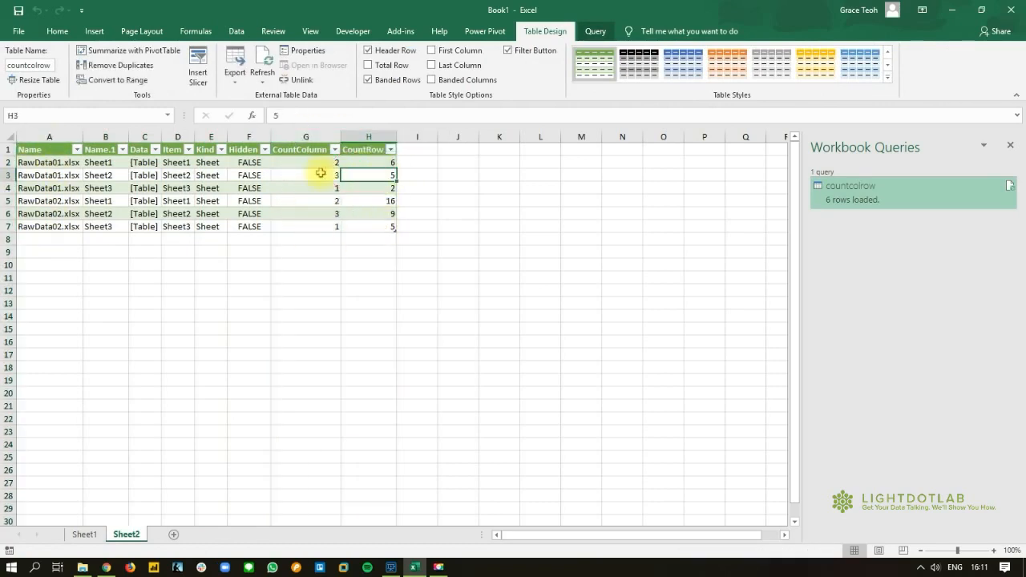
{"action": "mouse_move", "coordinate": [293, 176]}
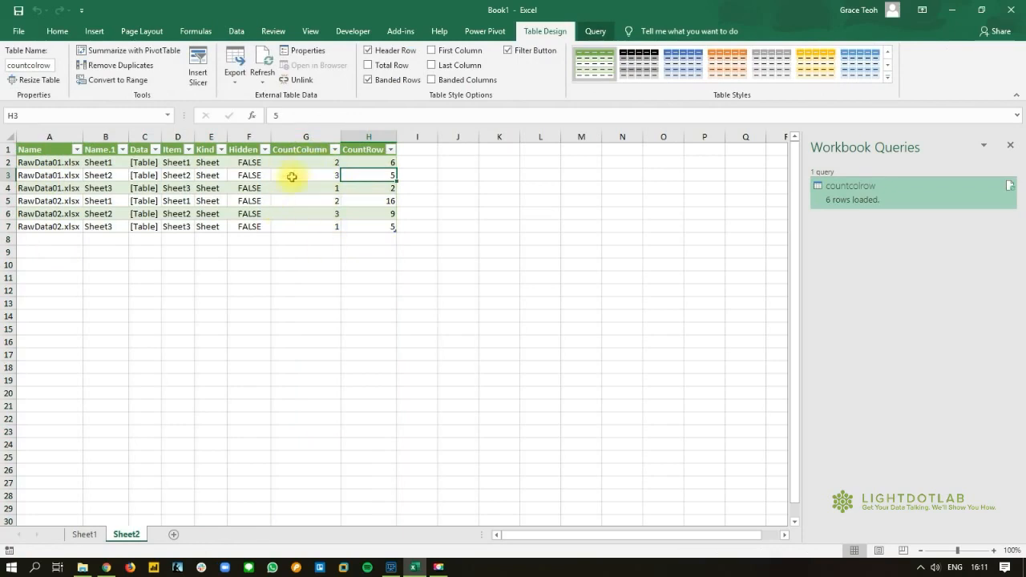
{"action": "mouse_move", "coordinate": [408, 257]}
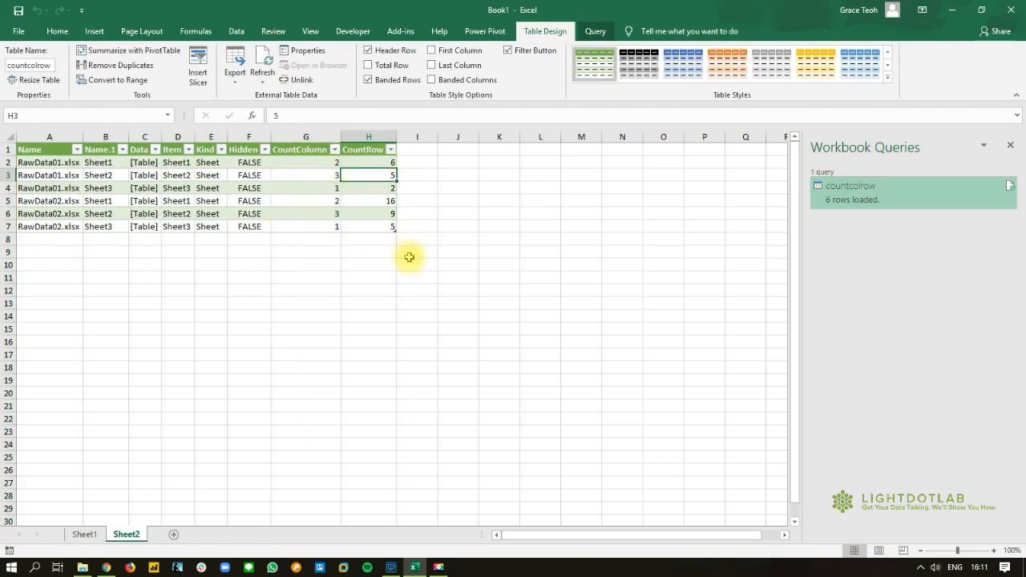
Check the last sheet's CountRow value, then reopen the countcolrow query in Power Query Editor
{"action": "left_click", "coordinate": [369, 226]}
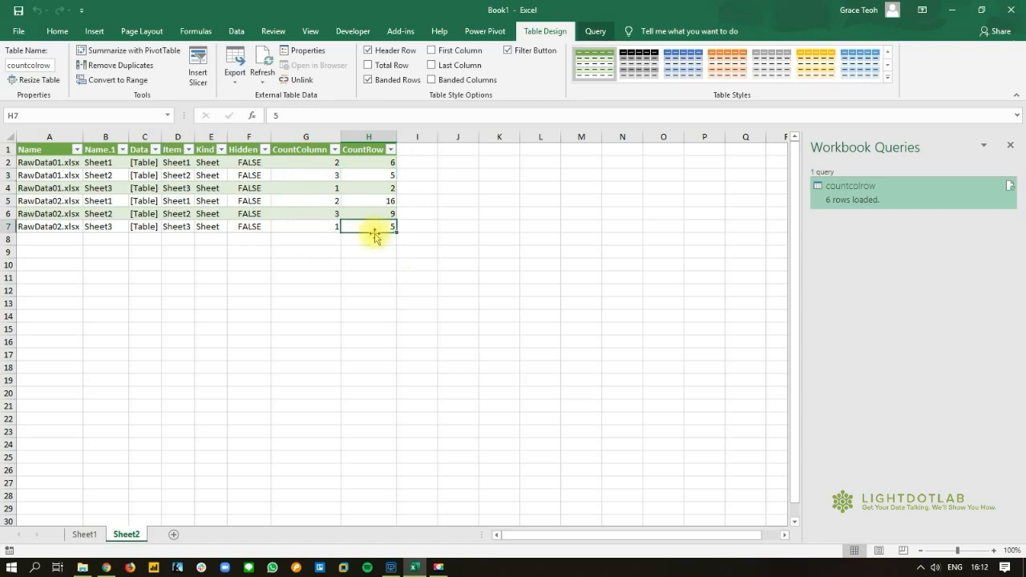
{"action": "mouse_move", "coordinate": [692, 198]}
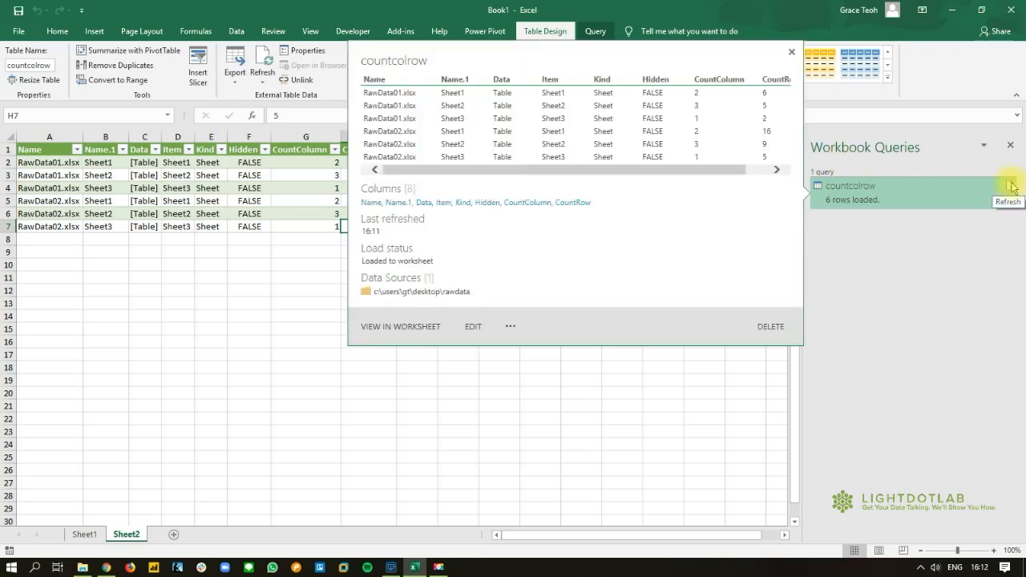
{"action": "left_click", "coordinate": [472, 326]}
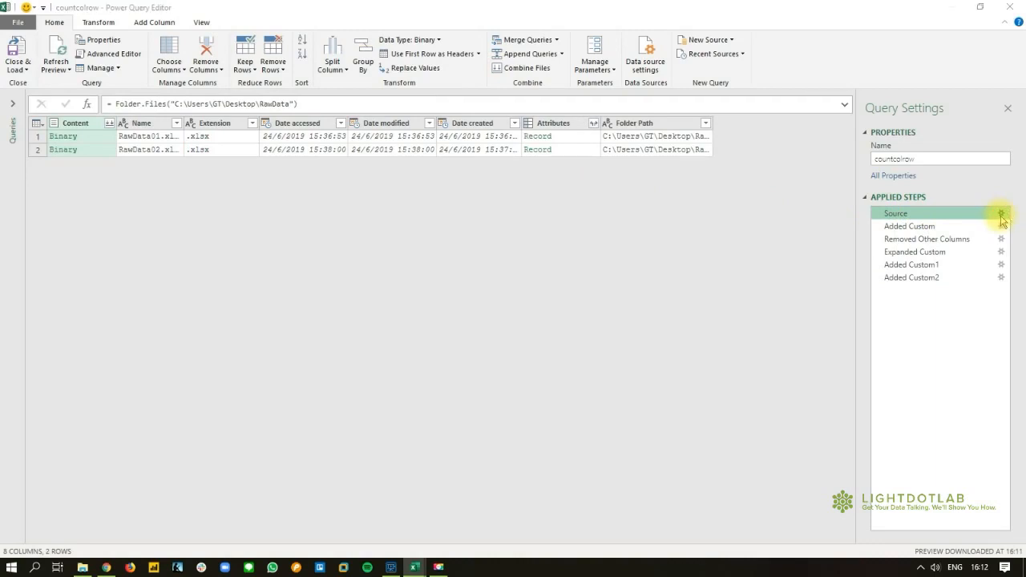
Open the Source step's Folder settings showing the Desktop RawData folder path
{"action": "left_click", "coordinate": [1001, 213]}
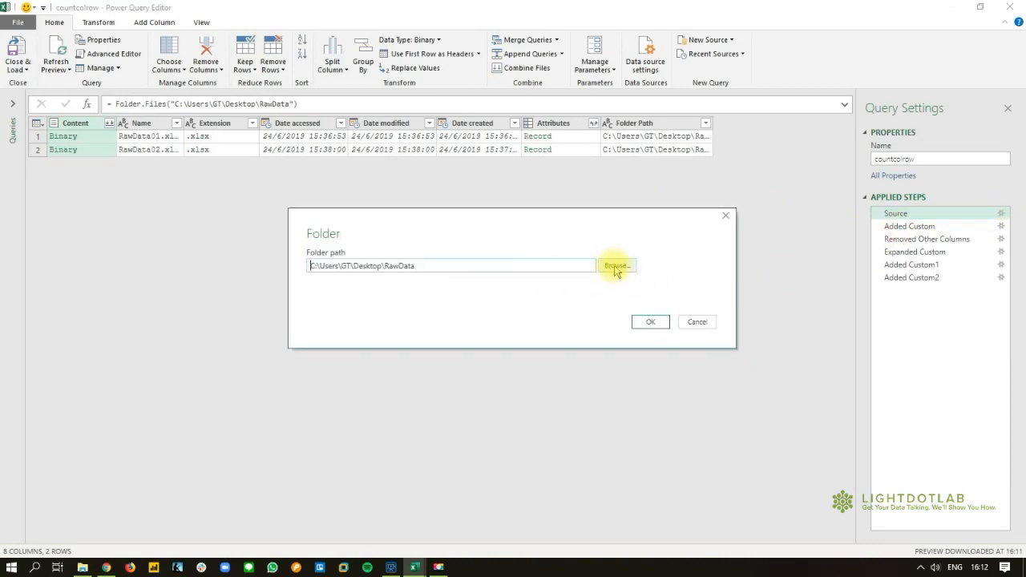
{"action": "mouse_move", "coordinate": [629, 265]}
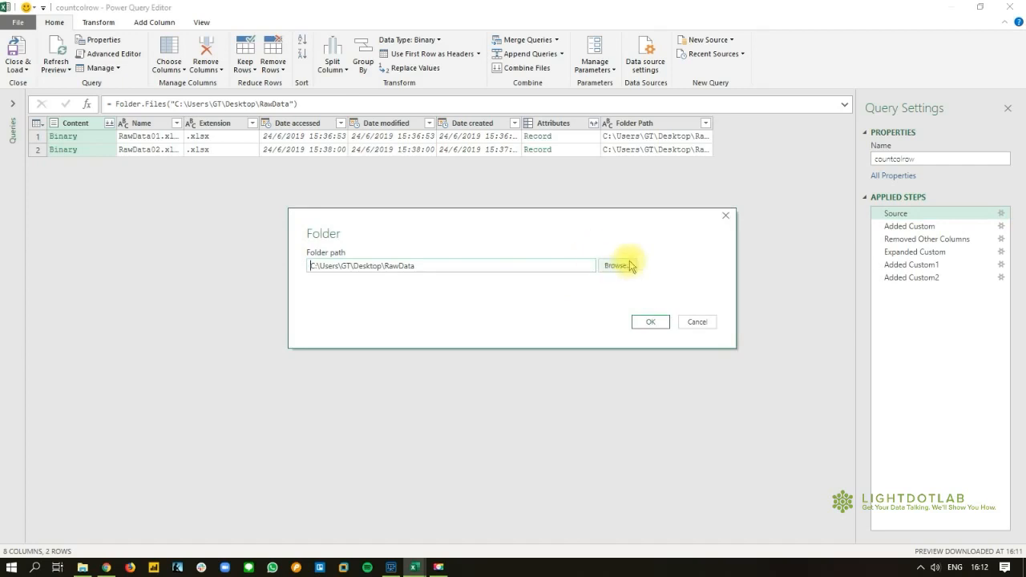
{"action": "mouse_move", "coordinate": [556, 310]}
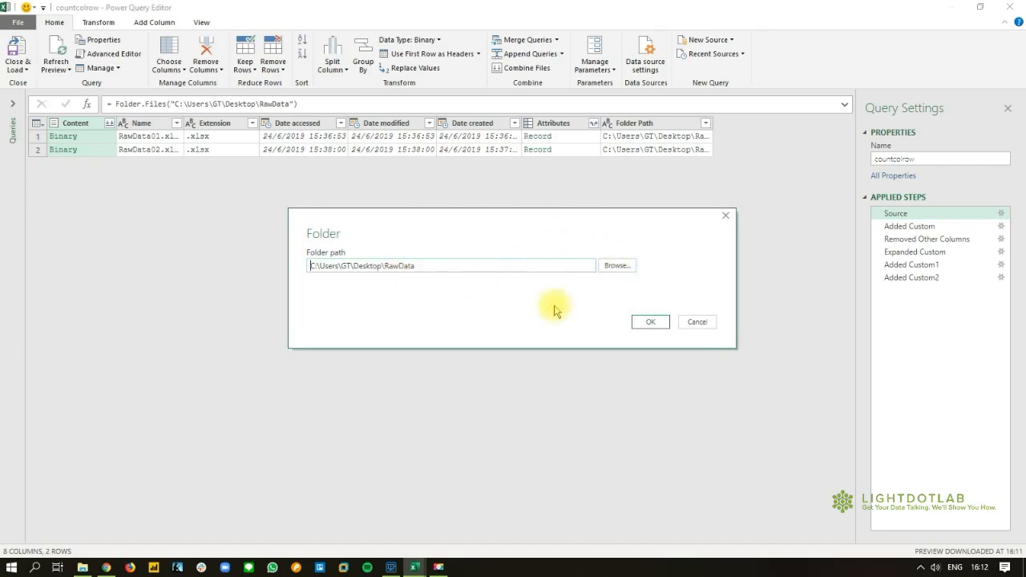